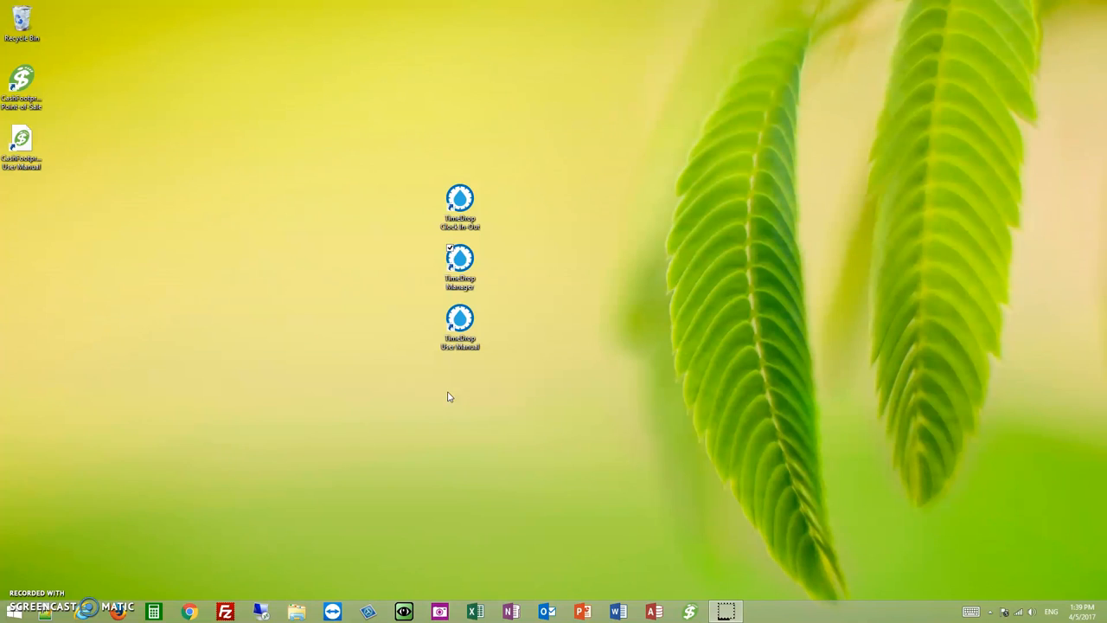
Launch TimeDrop Manager from the desktop and sign in with username 'manager'.
{"action": "left_click", "coordinate": [461, 260]}
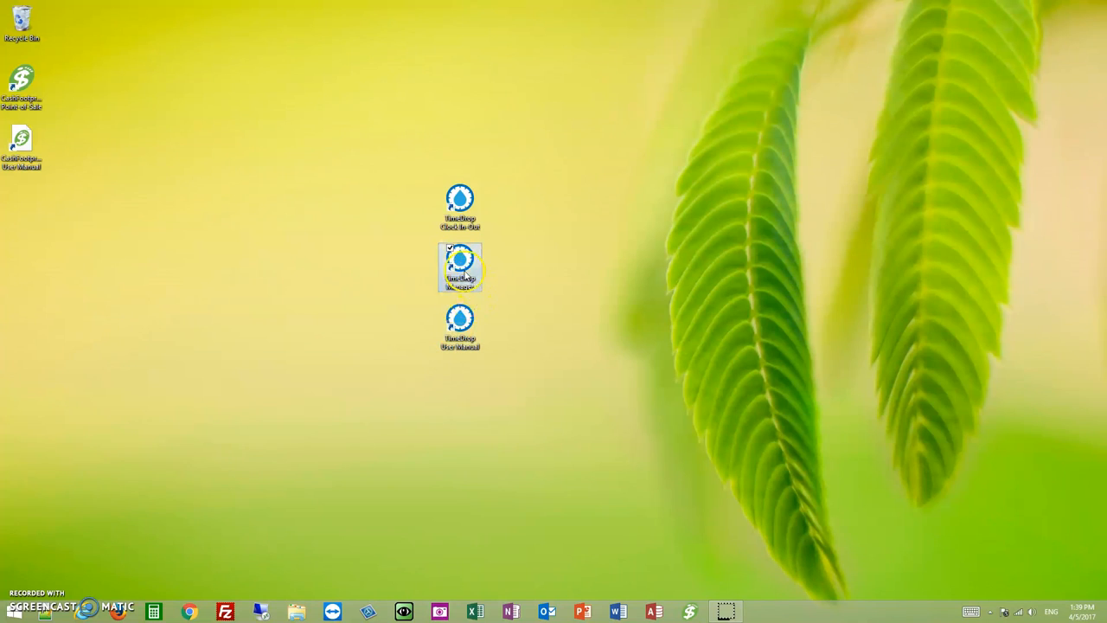
{"action": "double_click", "coordinate": [460, 266]}
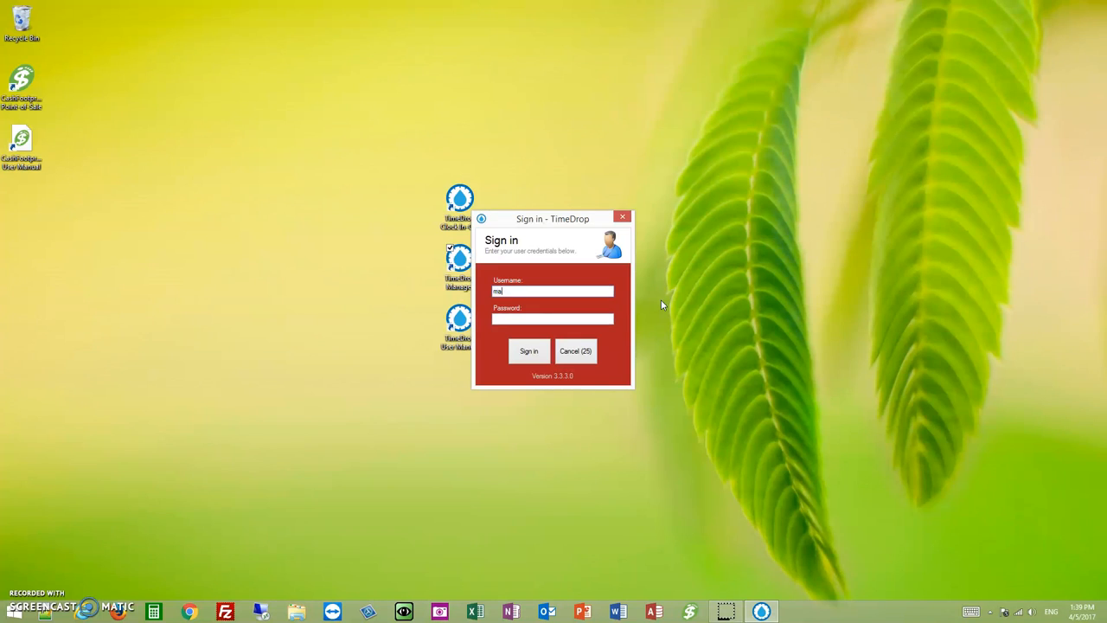
{"action": "type", "text": "manager"}
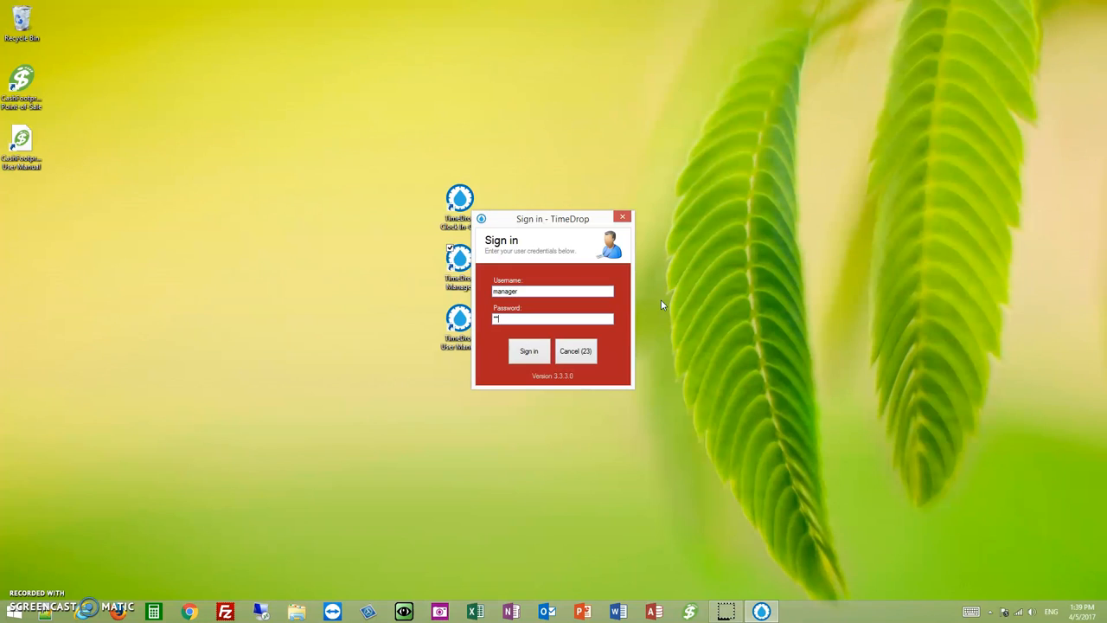
{"action": "left_click", "coordinate": [530, 350]}
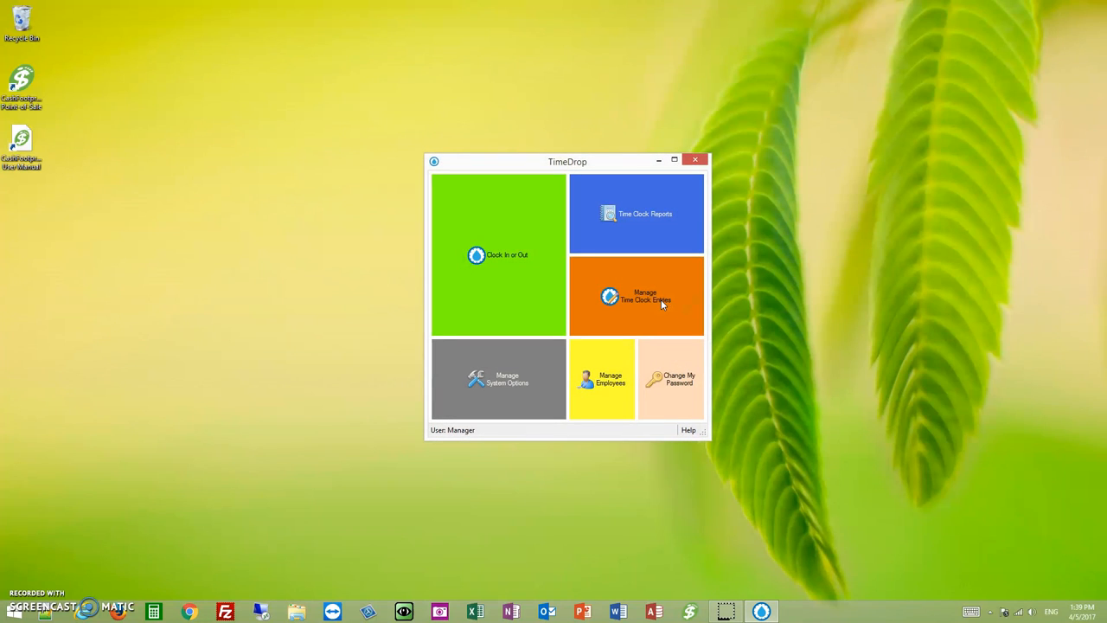
{"action": "mouse_move", "coordinate": [609, 379]}
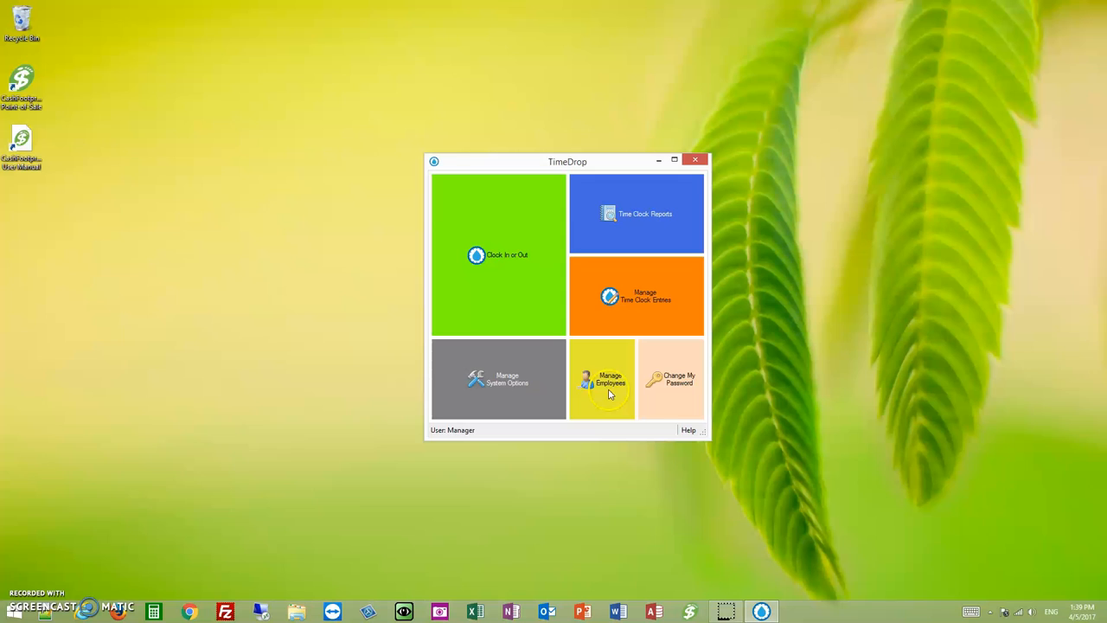
Show the Employees window from the Manage Employees tile.
{"action": "left_click", "coordinate": [602, 377]}
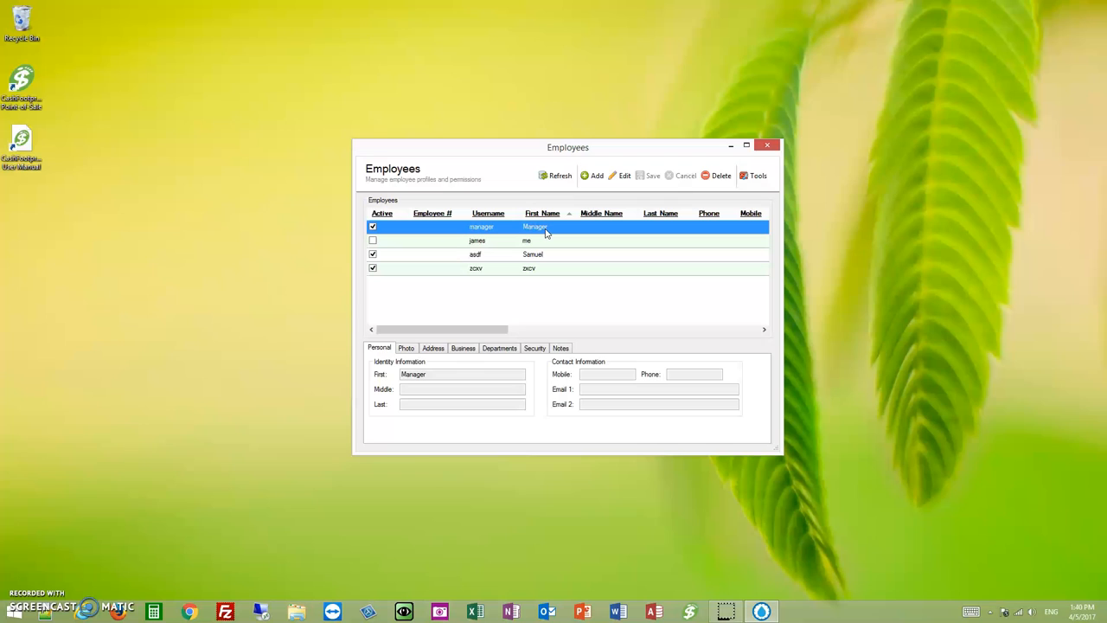
Edit the Manager record, re-tick Is Owner for the department, and save it.
{"action": "left_click", "coordinate": [623, 176]}
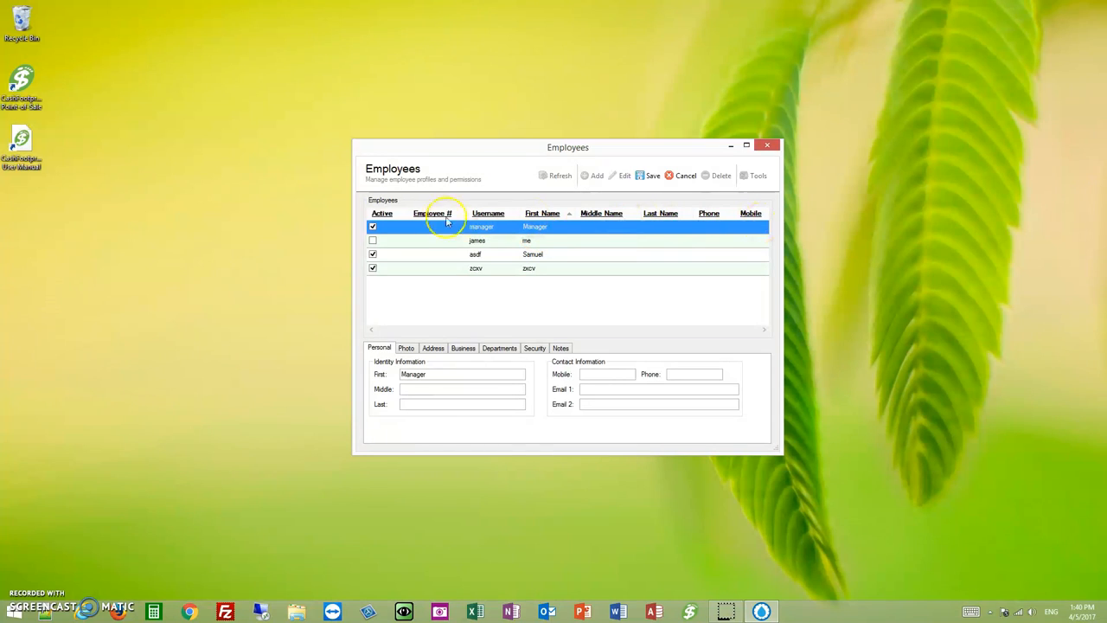
{"action": "mouse_move", "coordinate": [634, 235]}
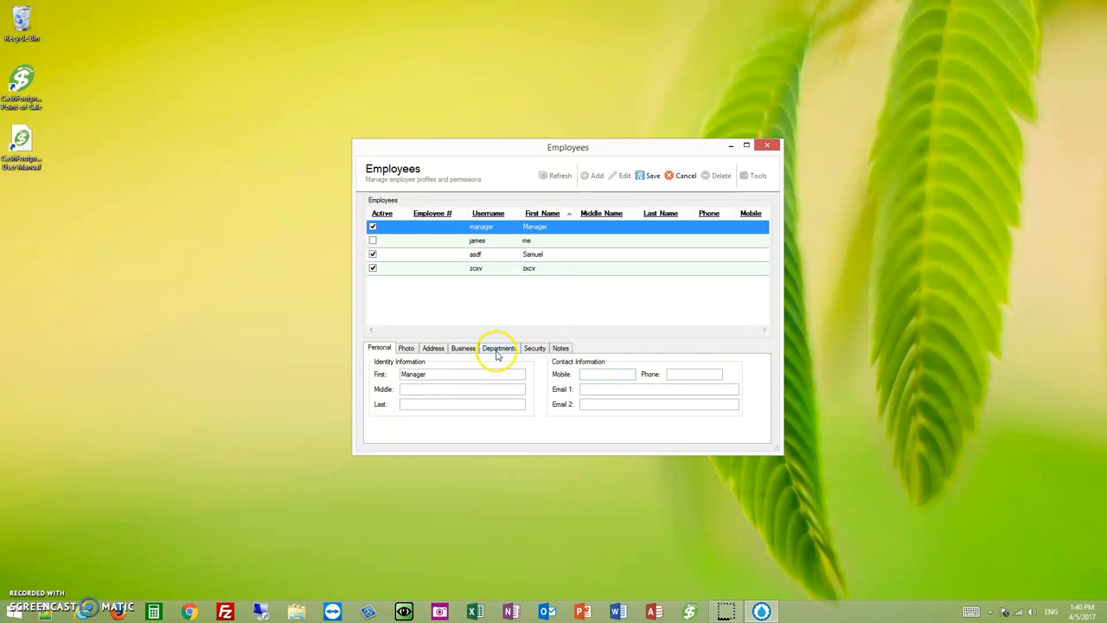
{"action": "left_click", "coordinate": [500, 347]}
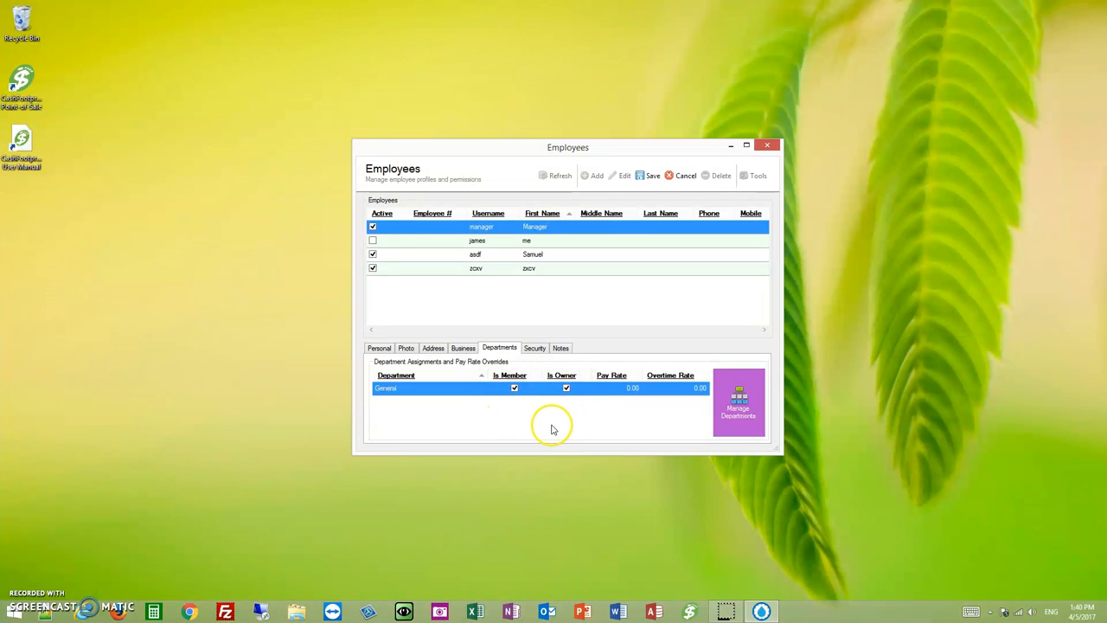
{"action": "mouse_move", "coordinate": [554, 367]}
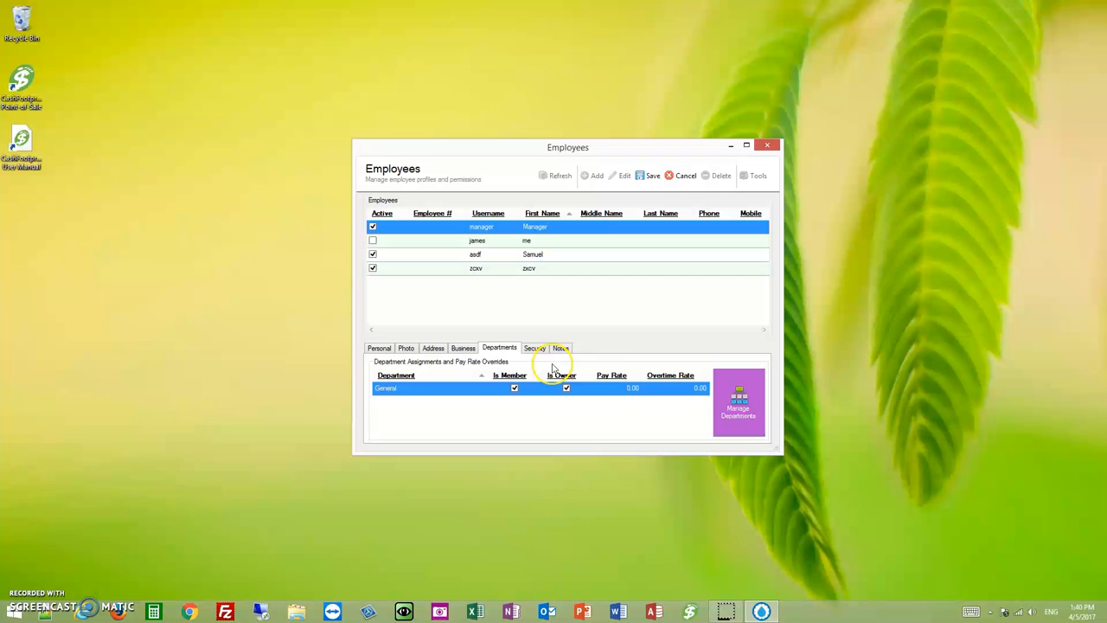
{"action": "mouse_move", "coordinate": [516, 387]}
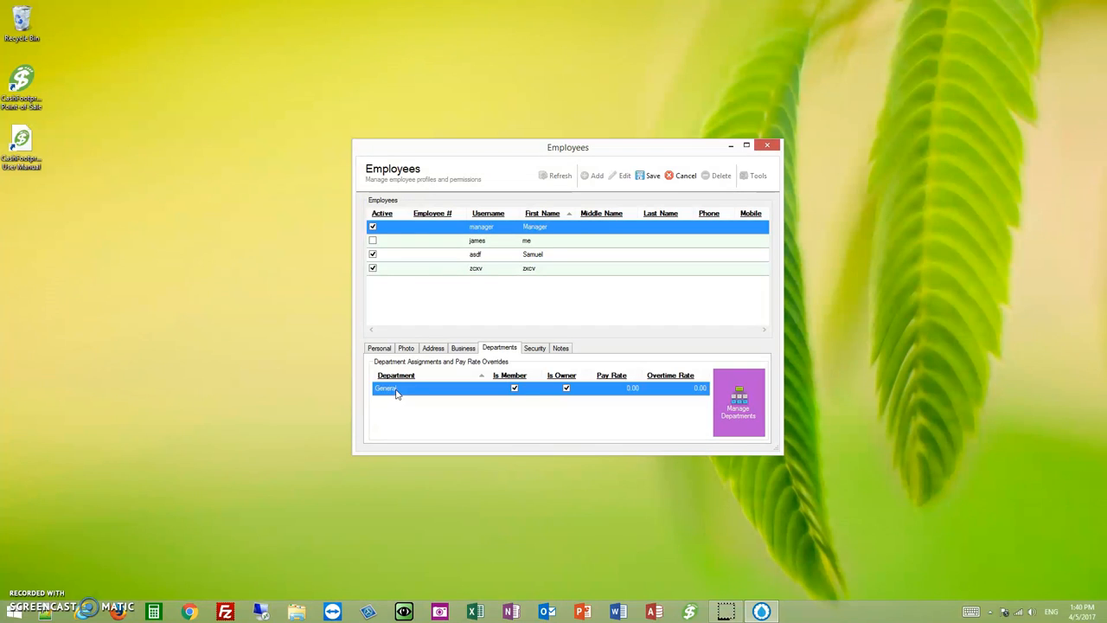
{"action": "left_click", "coordinate": [566, 387]}
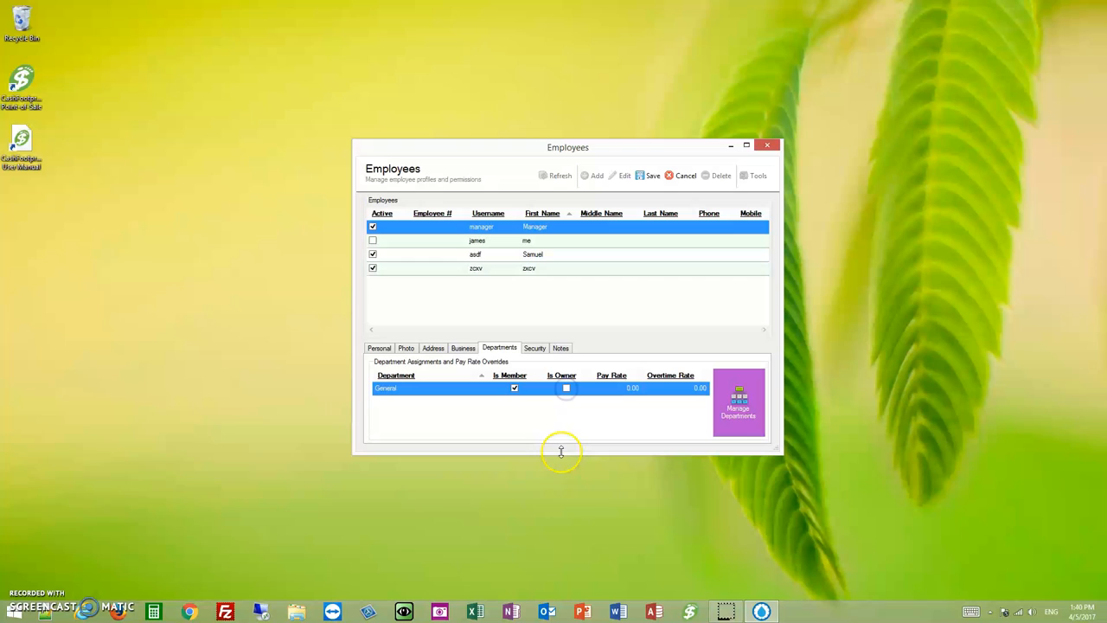
{"action": "mouse_move", "coordinate": [606, 420]}
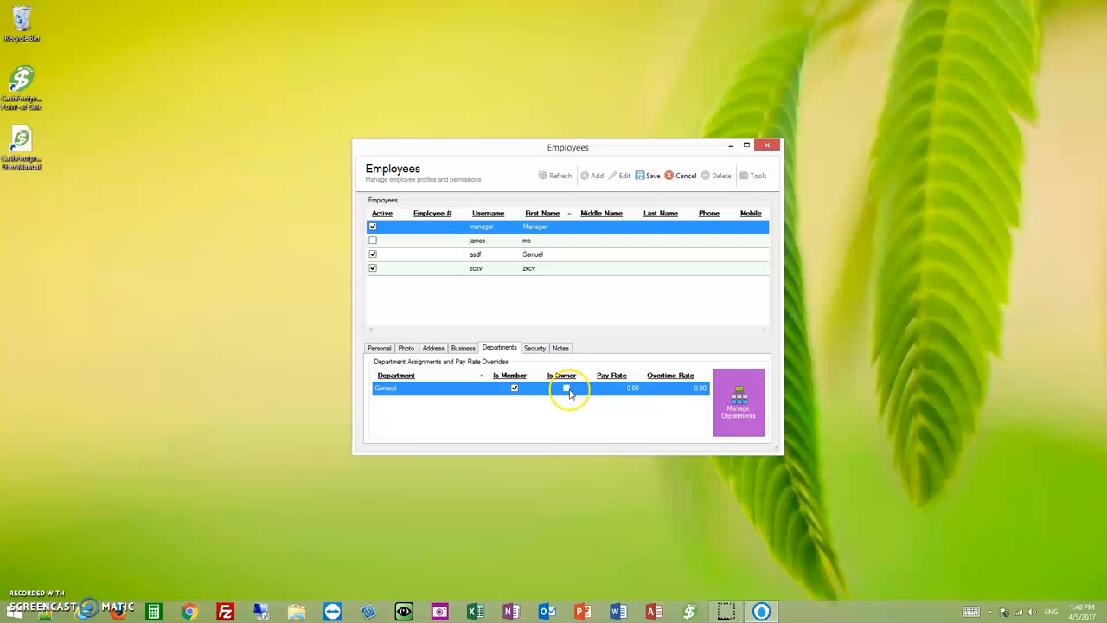
{"action": "left_click", "coordinate": [566, 387]}
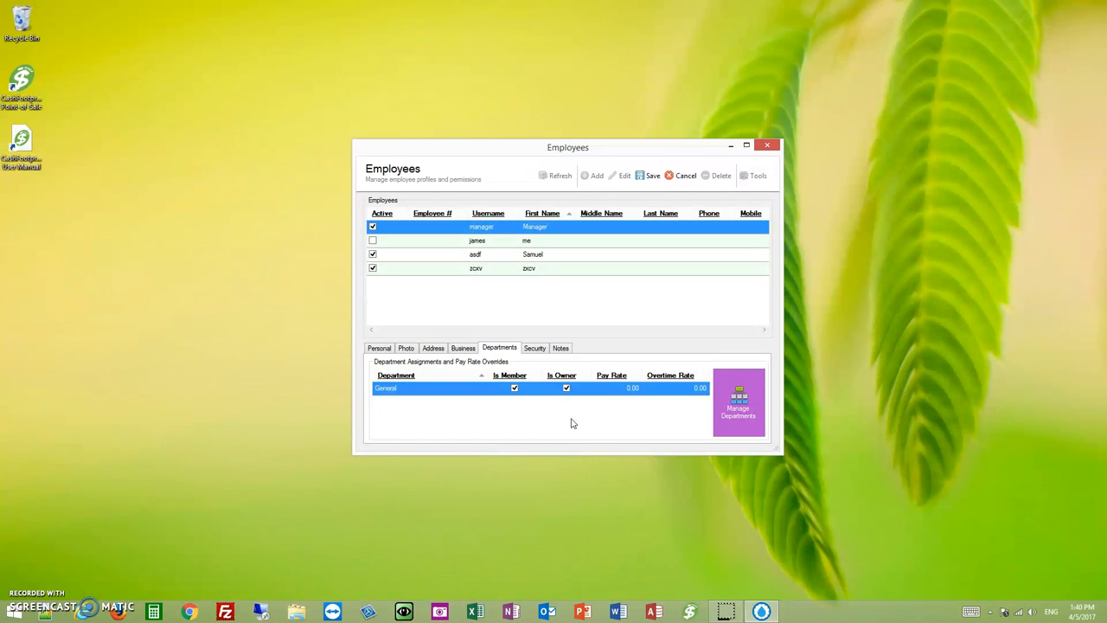
{"action": "left_click", "coordinate": [384, 387]}
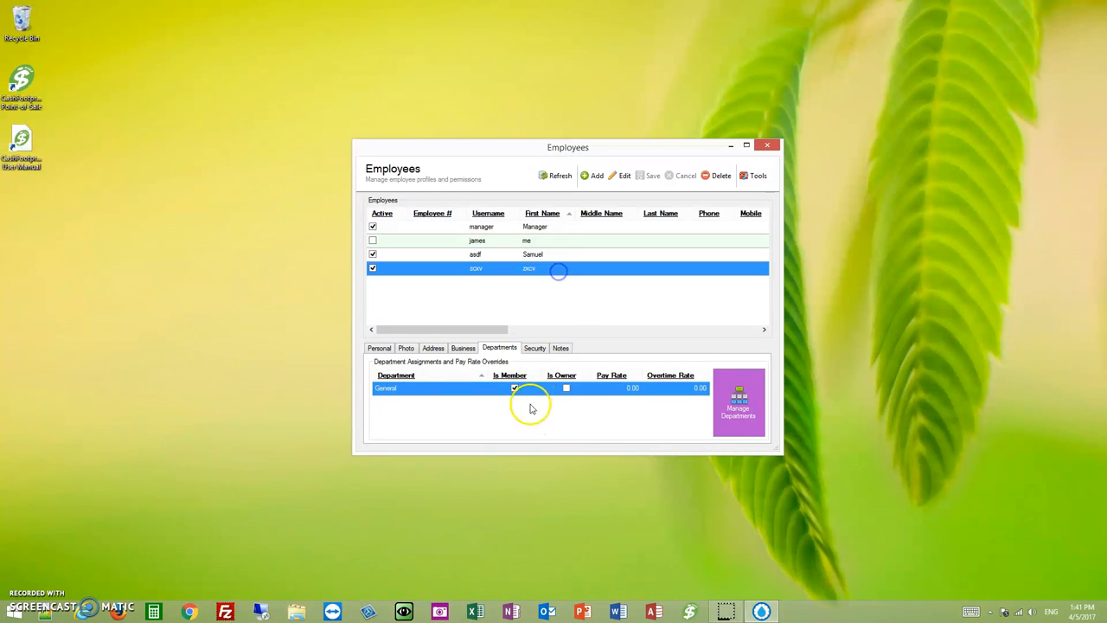
Select james and grant report viewing, employee and time-entry management permissions.
{"action": "left_click", "coordinate": [478, 239]}
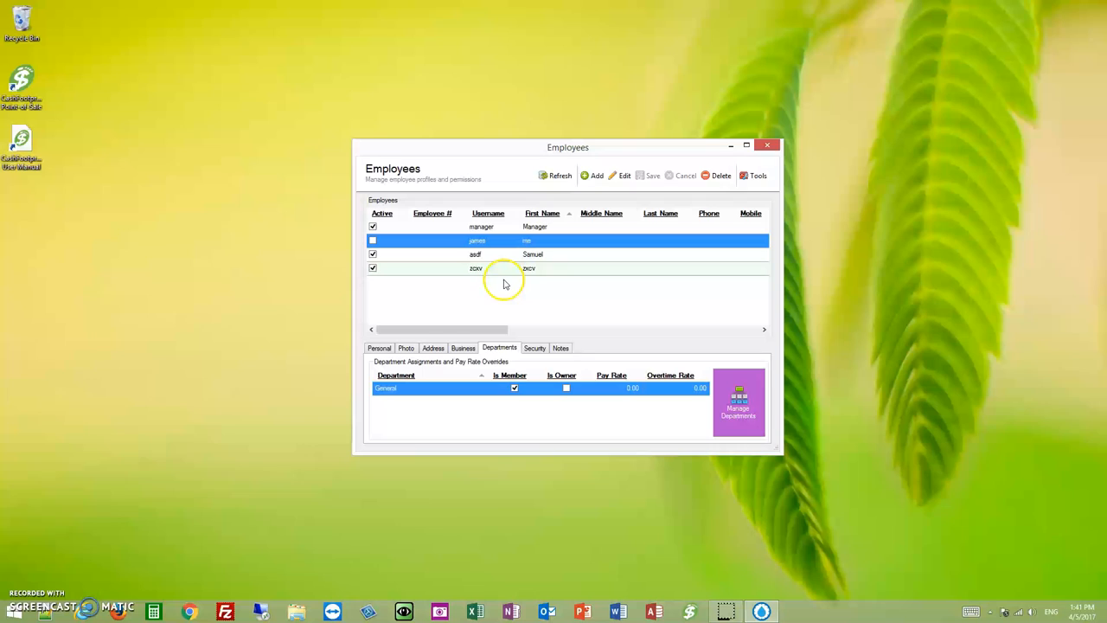
{"action": "mouse_move", "coordinate": [595, 301]}
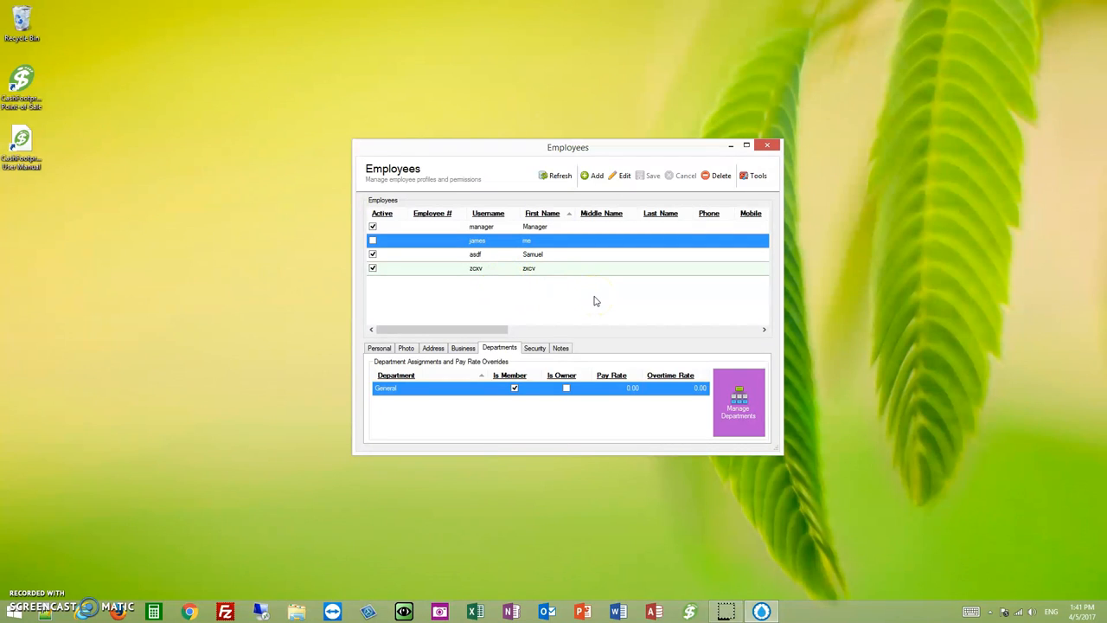
{"action": "left_click", "coordinate": [516, 387]}
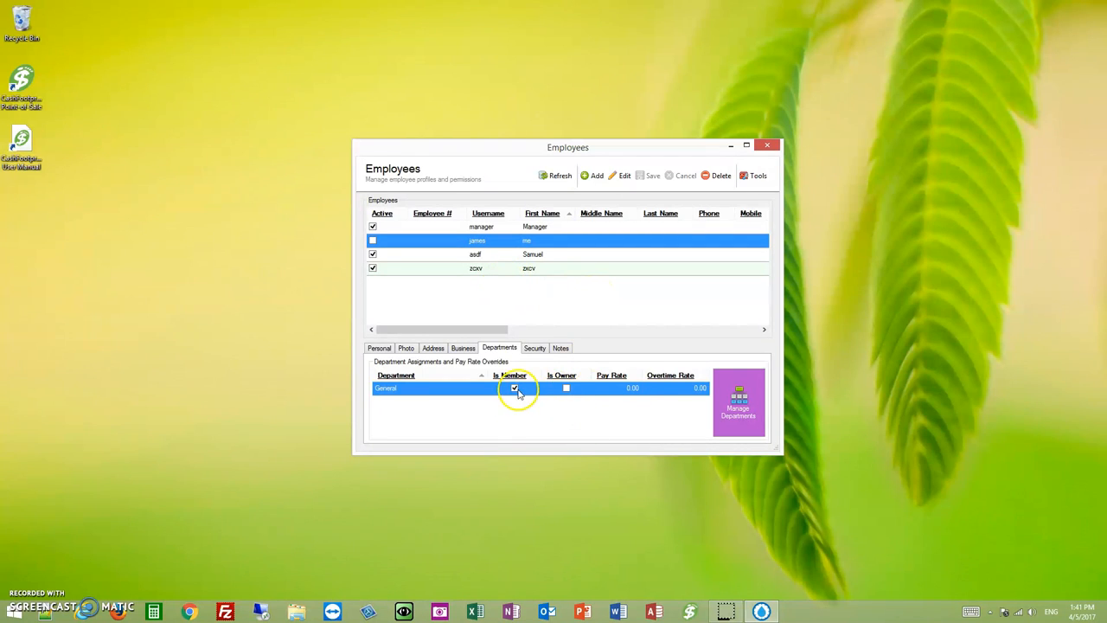
{"action": "left_click", "coordinate": [535, 348]}
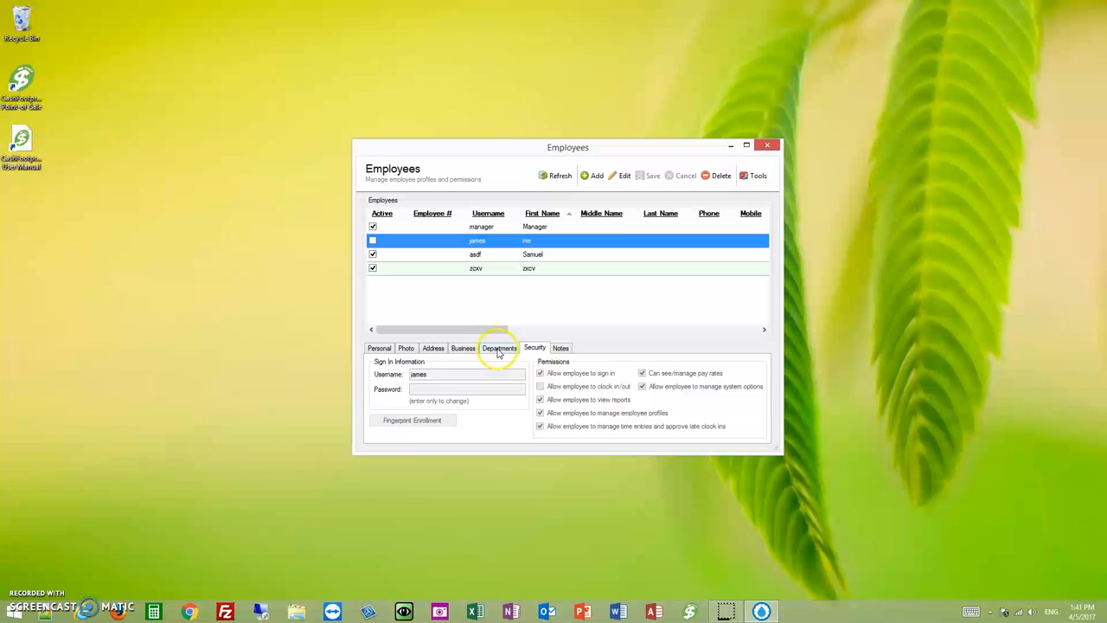
{"action": "left_click", "coordinate": [498, 346]}
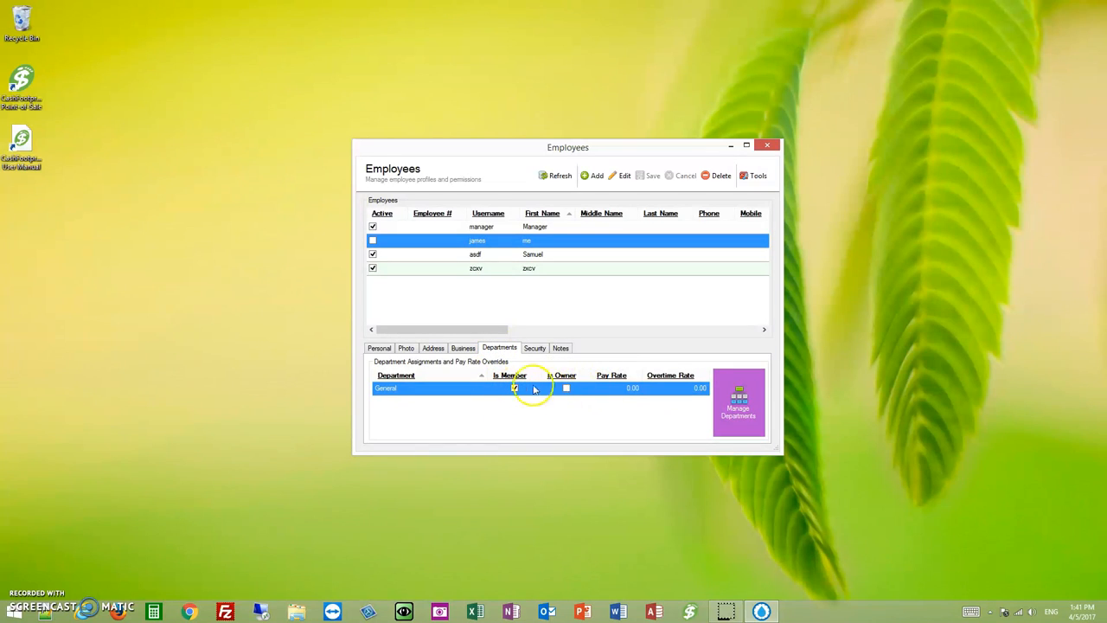
{"action": "left_click", "coordinate": [533, 347]}
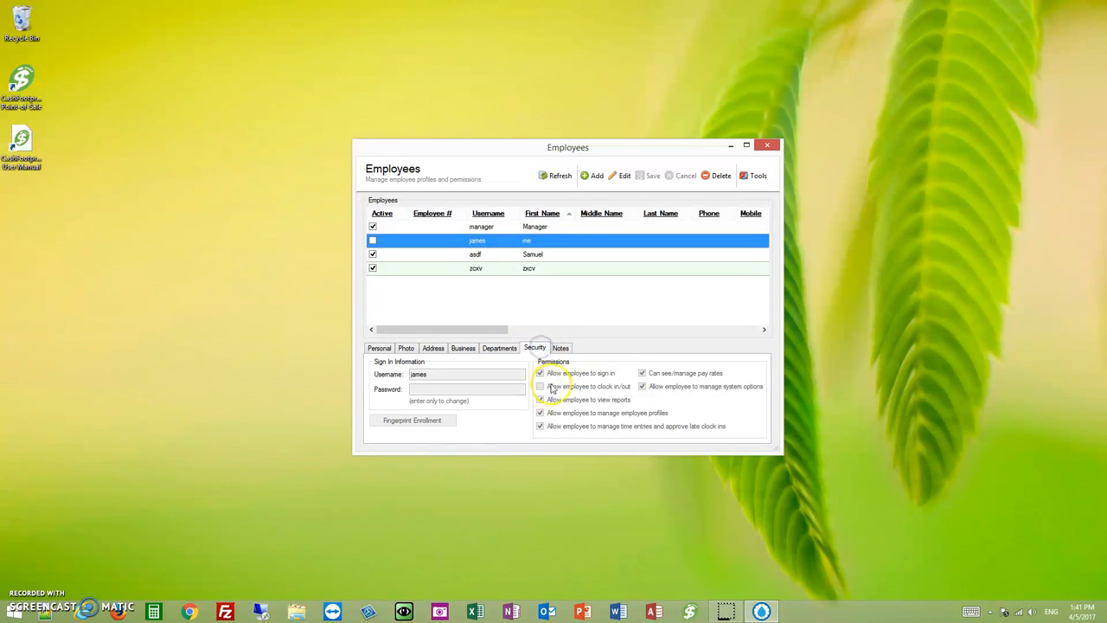
{"action": "left_click", "coordinate": [540, 386]}
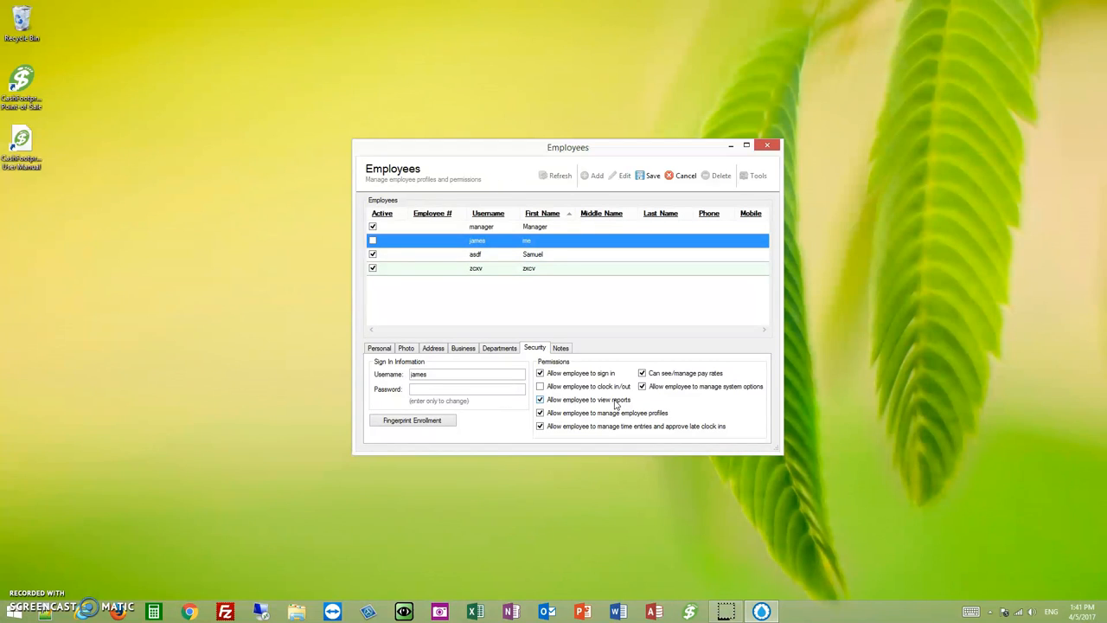
Make james owner of the General department and save his record.
{"action": "left_click", "coordinate": [498, 348]}
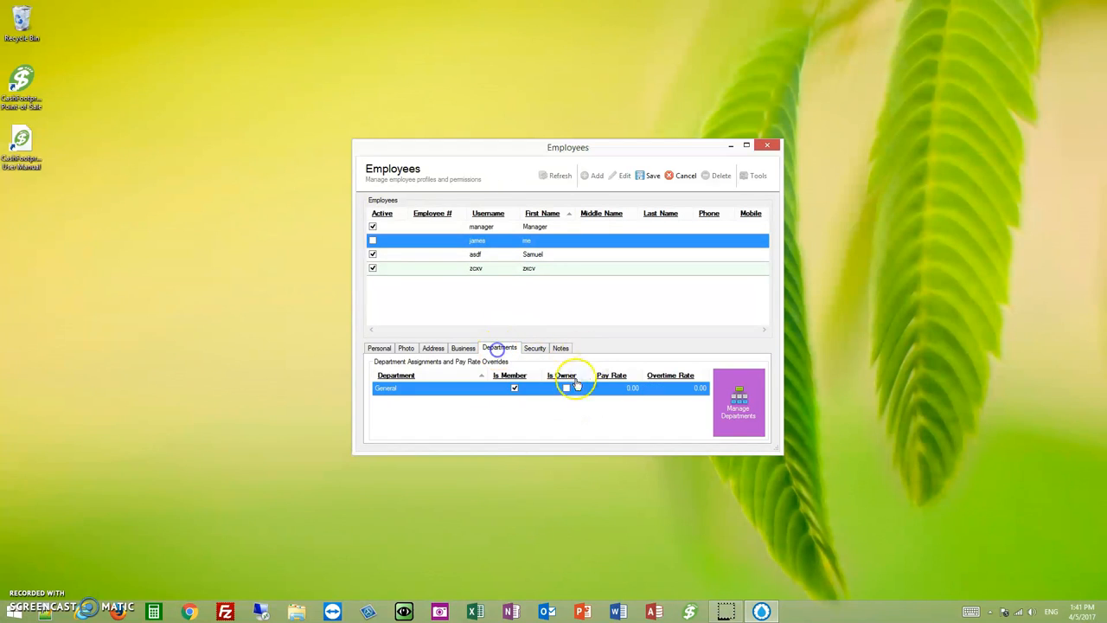
{"action": "left_click", "coordinate": [535, 348]}
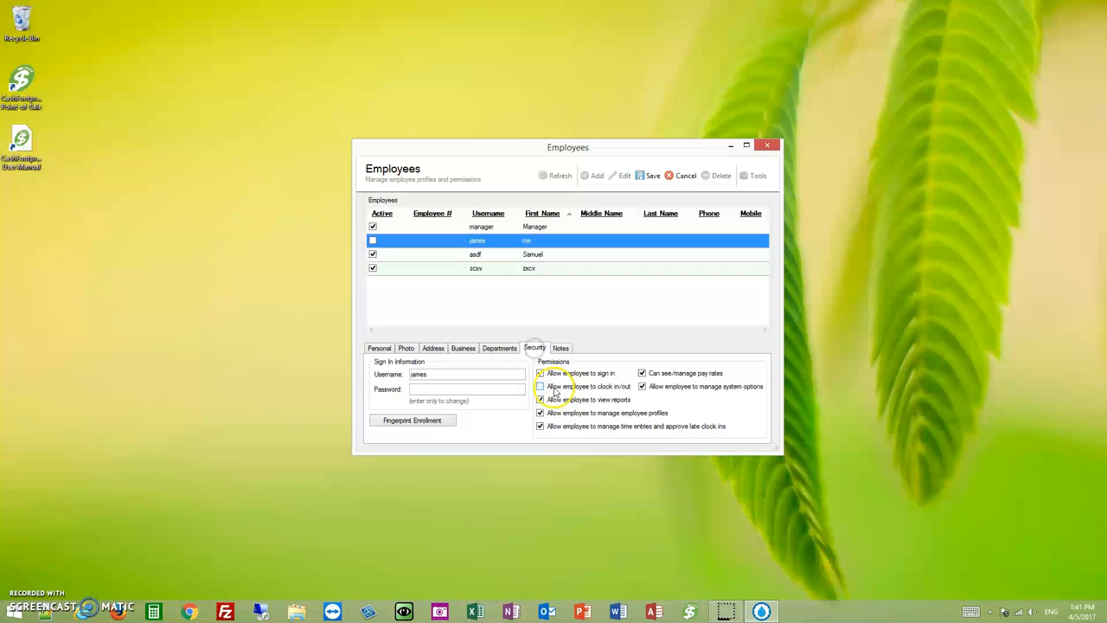
{"action": "left_click", "coordinate": [539, 385]}
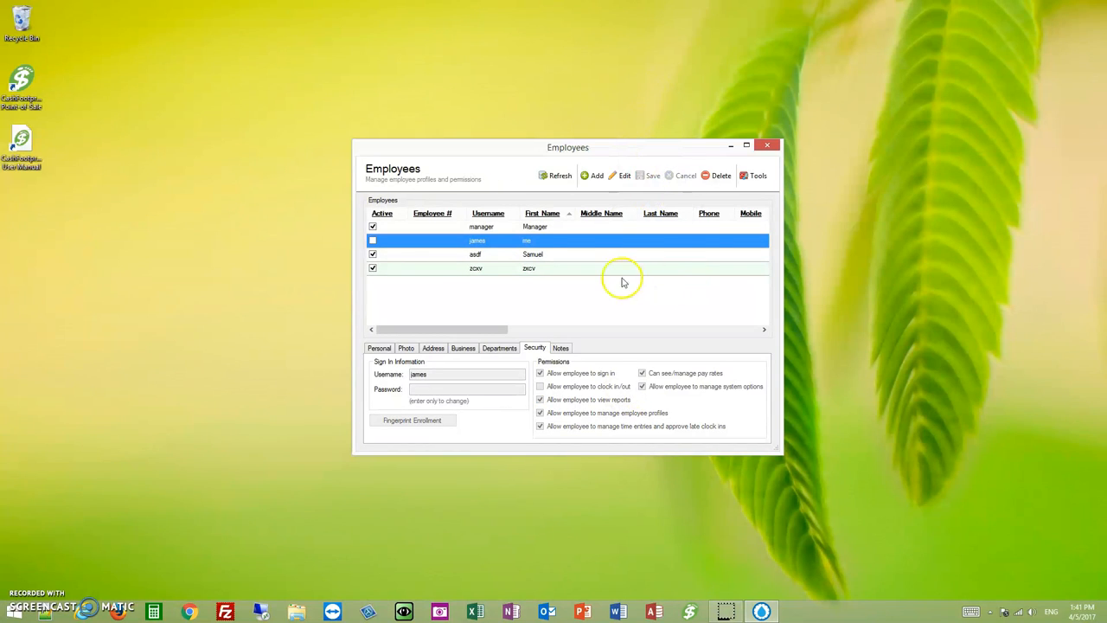
Review the manager's General ownership, then show the last employee's clock-in-only permissions.
{"action": "left_click", "coordinate": [481, 225]}
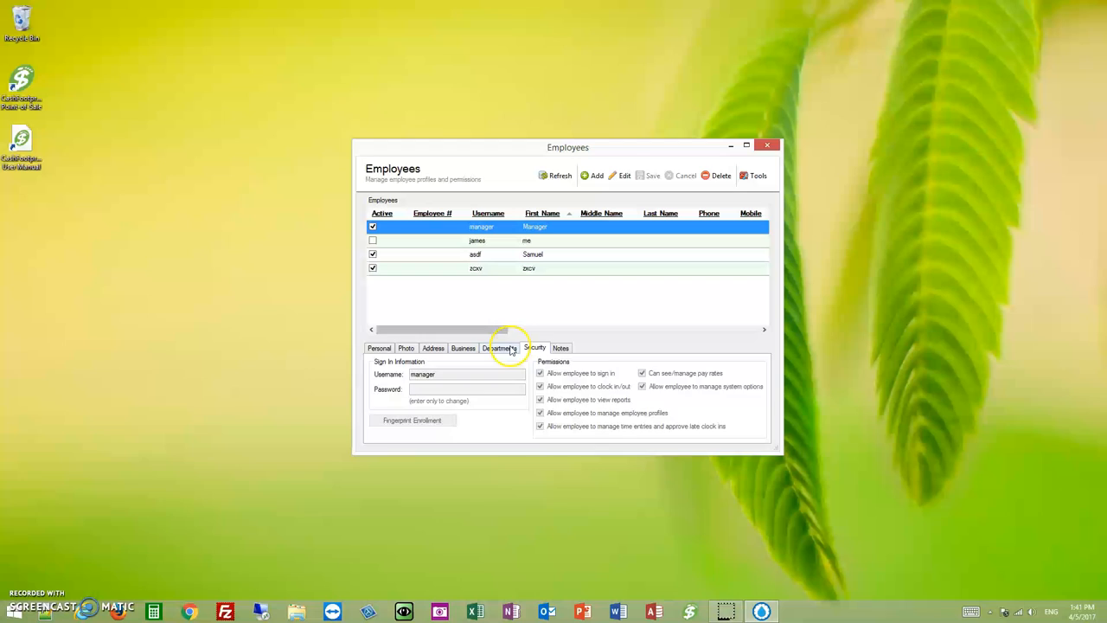
{"action": "left_click", "coordinate": [498, 348]}
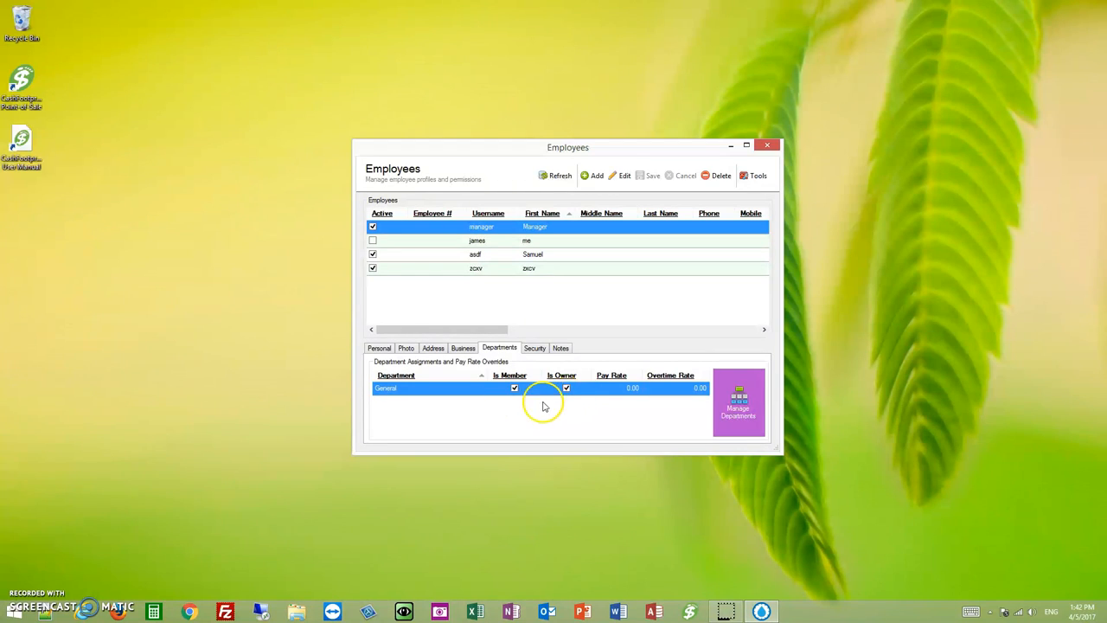
{"action": "mouse_move", "coordinate": [562, 246]}
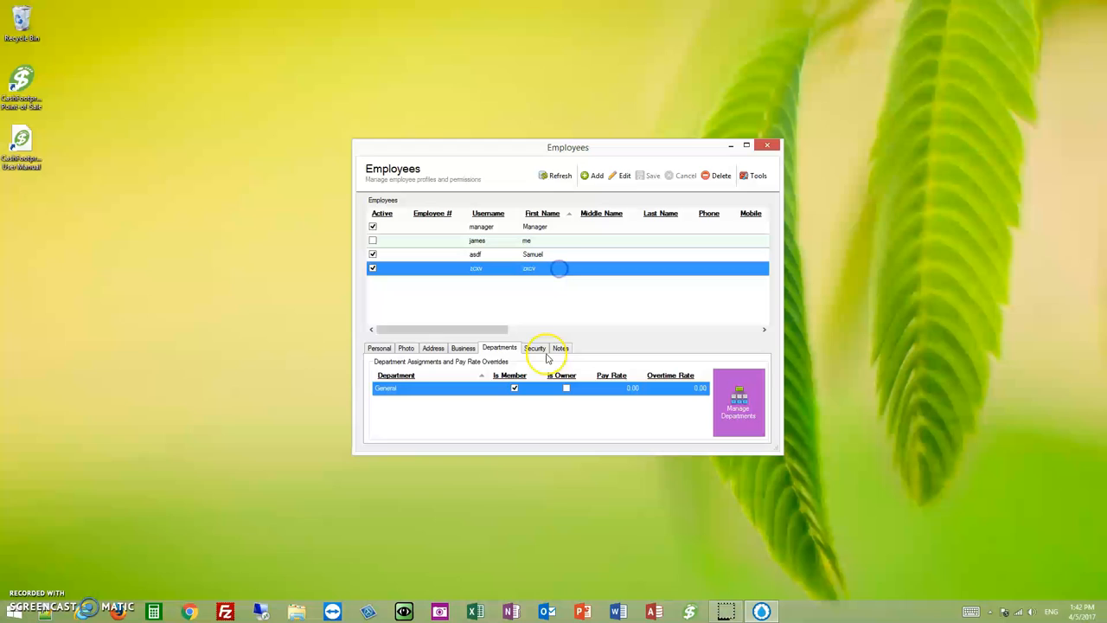
{"action": "left_click", "coordinate": [535, 346]}
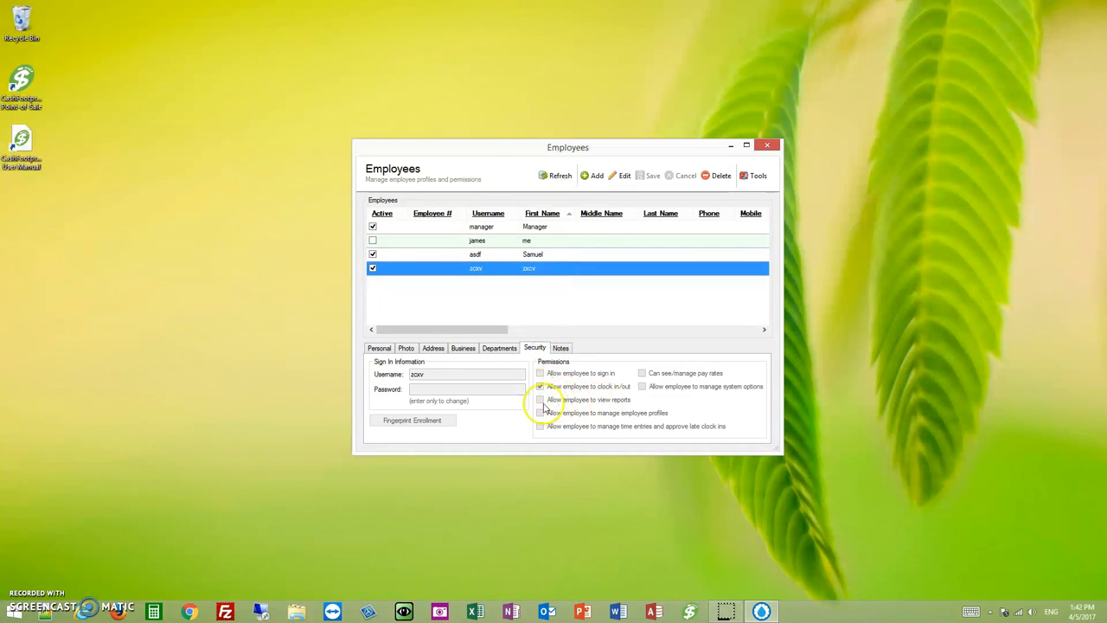
{"action": "mouse_move", "coordinate": [595, 406]}
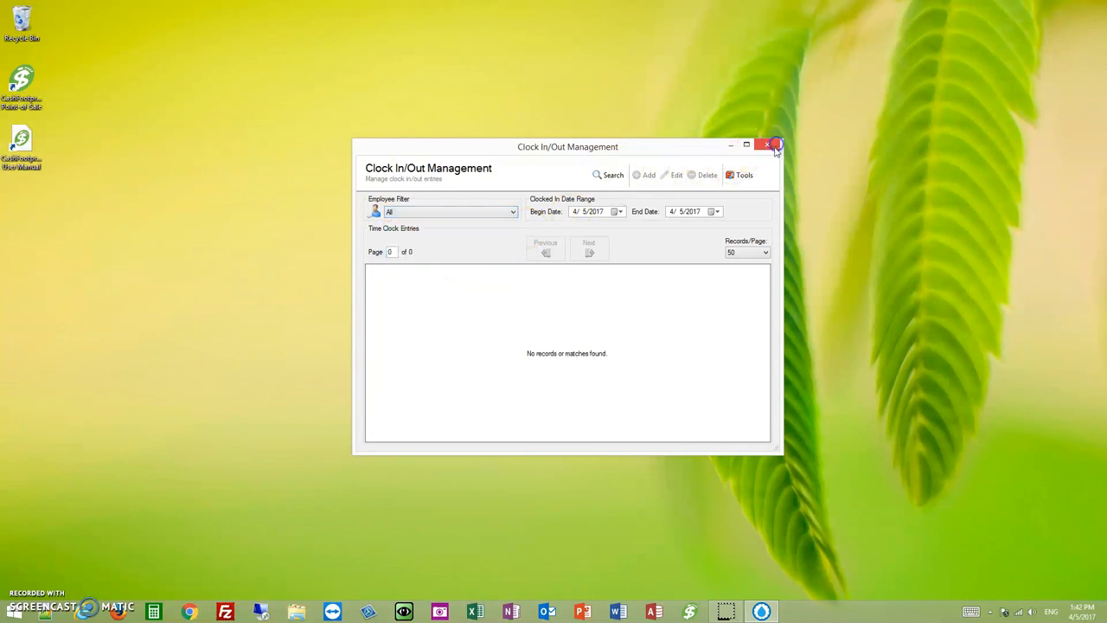
Close the empty Clock In/Out Management window.
{"action": "left_click", "coordinate": [768, 146]}
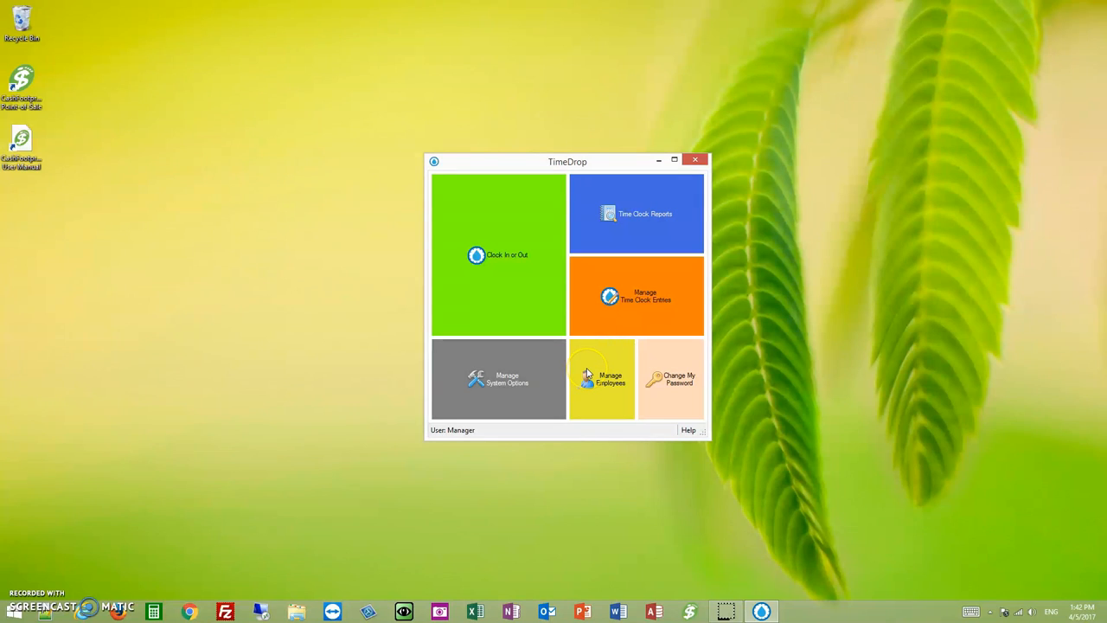
{"action": "mouse_move", "coordinate": [644, 215]}
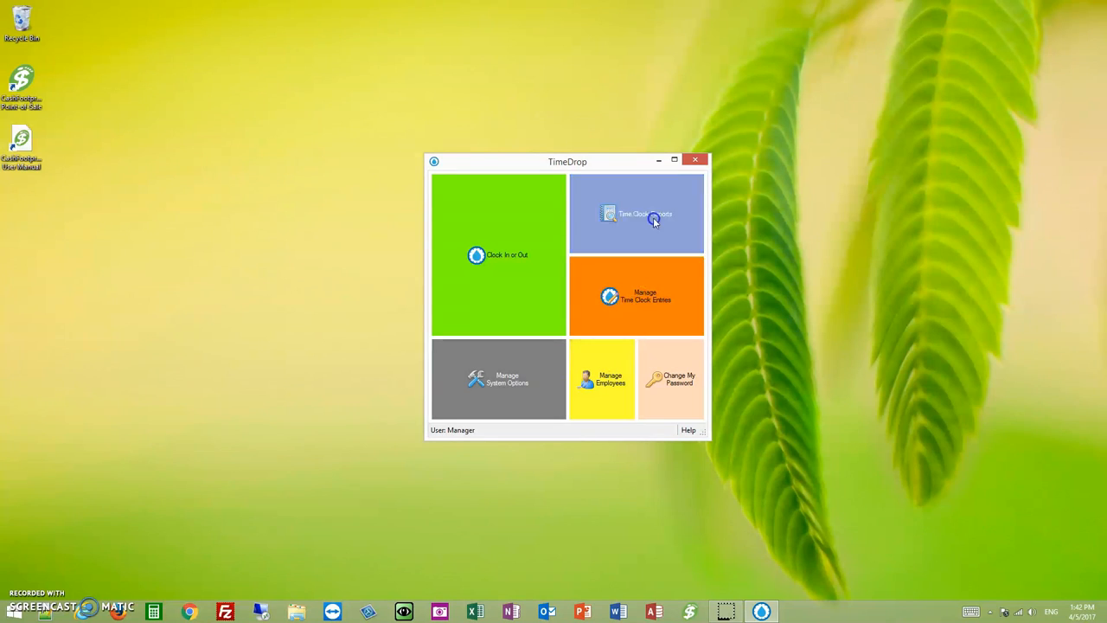
Show the Time Clock Reports menu with timesheet and Who's Here options.
{"action": "left_click", "coordinate": [637, 215]}
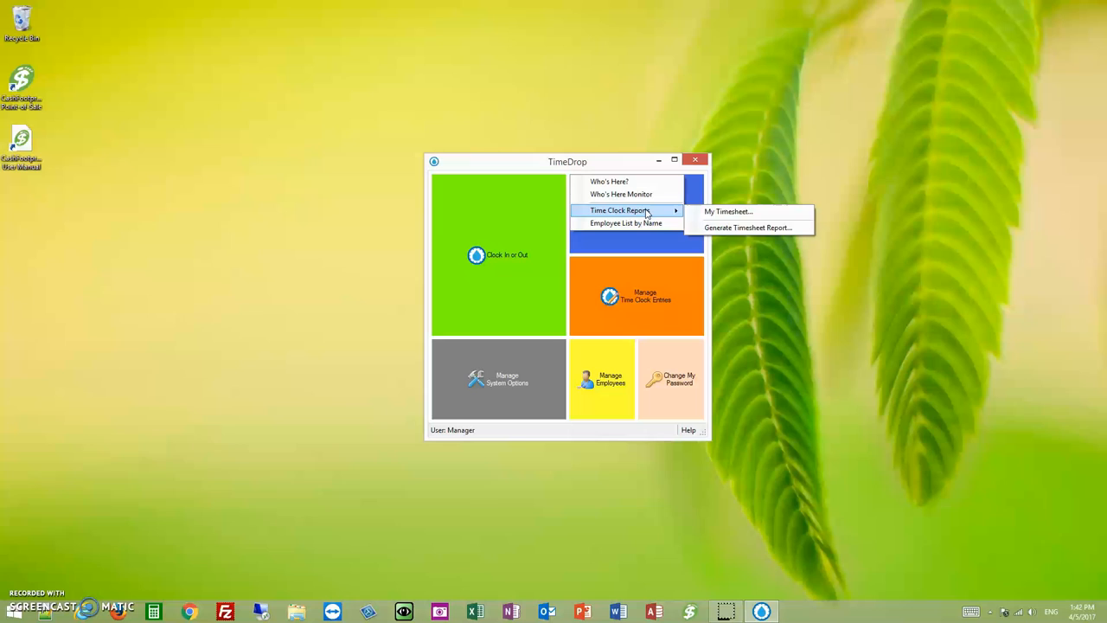
{"action": "mouse_move", "coordinate": [730, 211]}
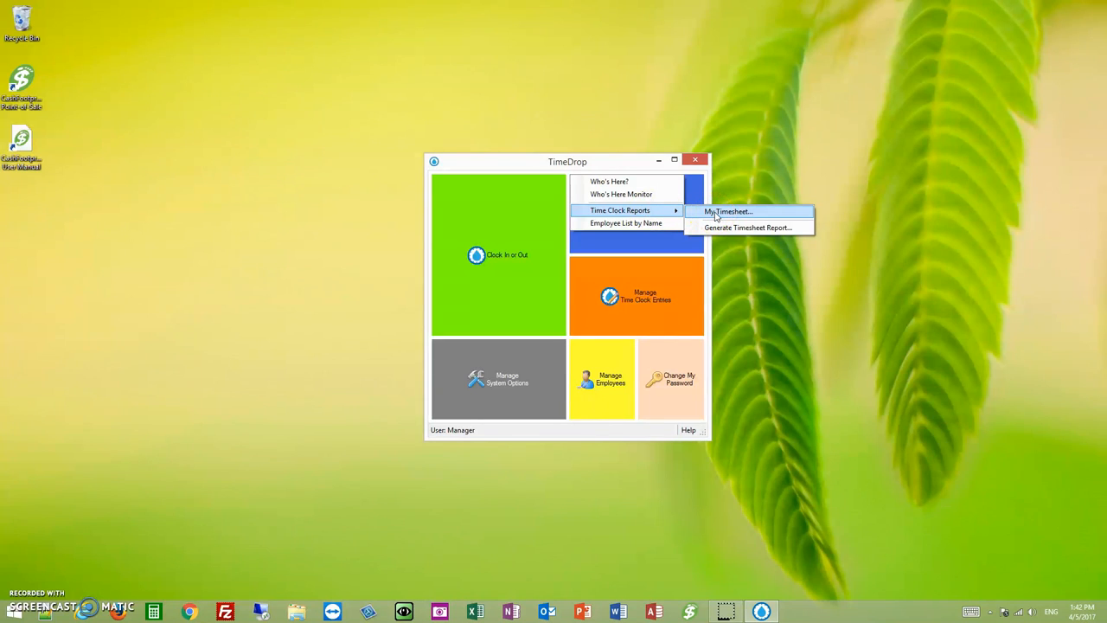
{"action": "mouse_move", "coordinate": [601, 396]}
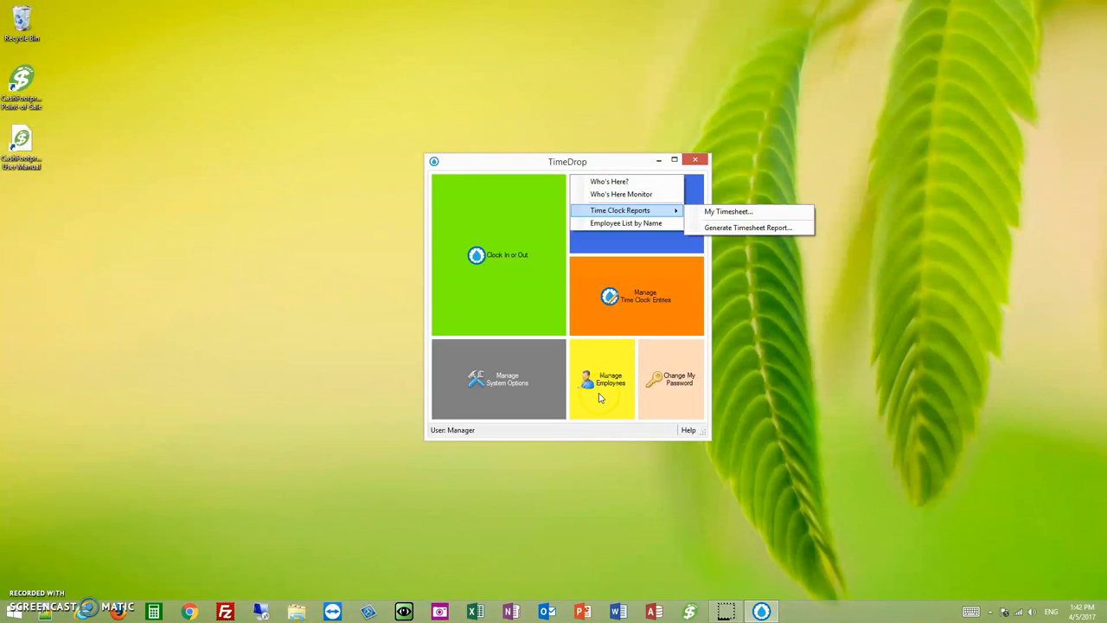
Allow Samuel to sign in on his Security permissions and save the record.
{"action": "left_click", "coordinate": [602, 379]}
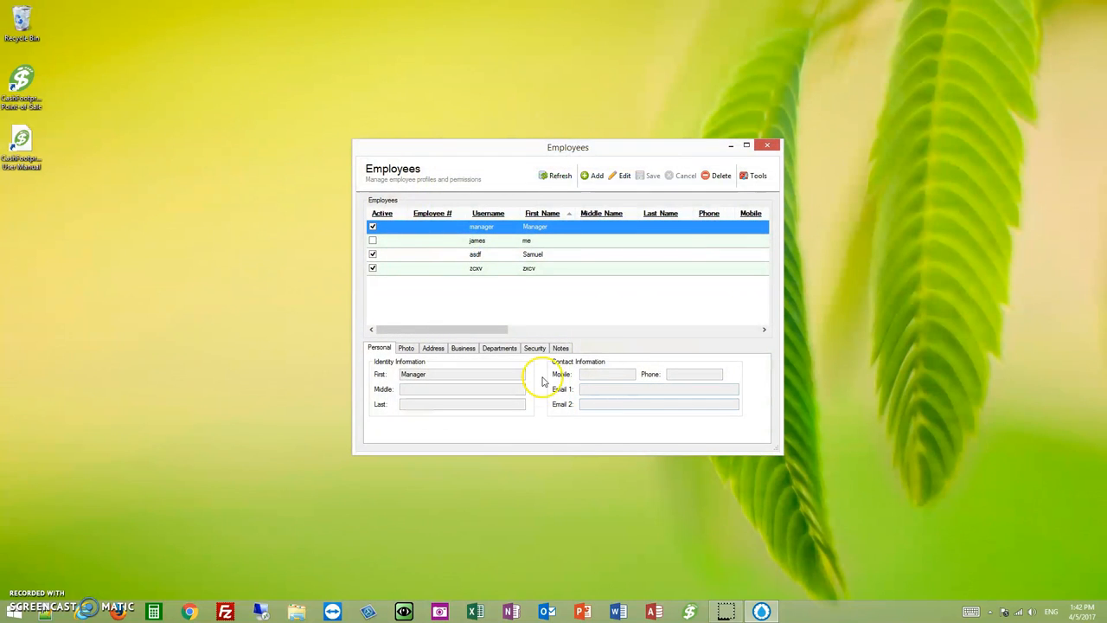
{"action": "left_click", "coordinate": [534, 348]}
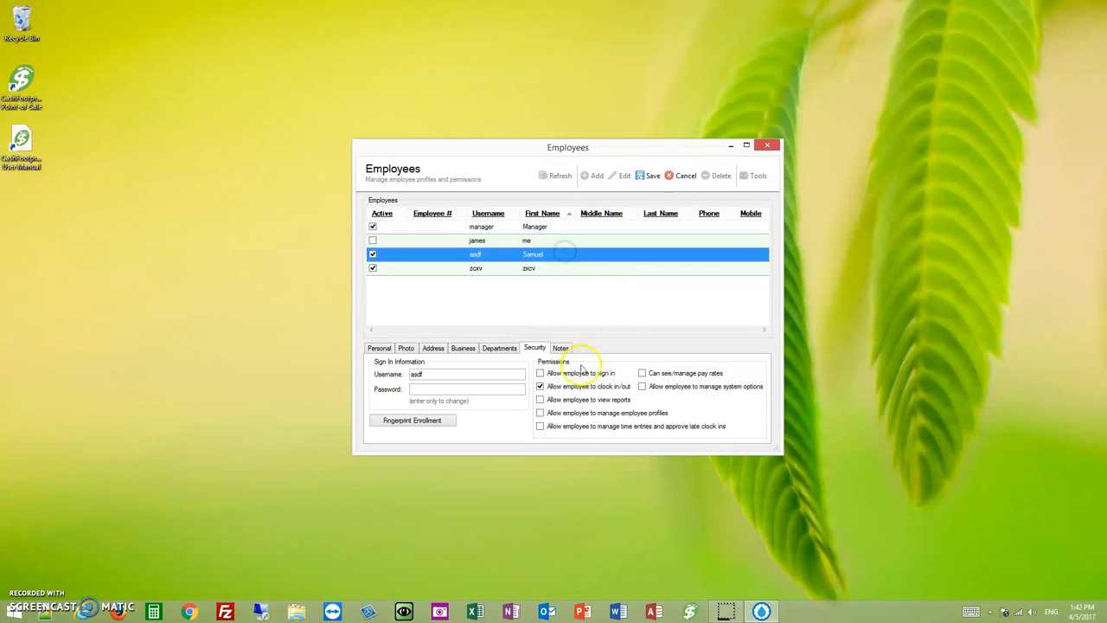
{"action": "left_click", "coordinate": [540, 374]}
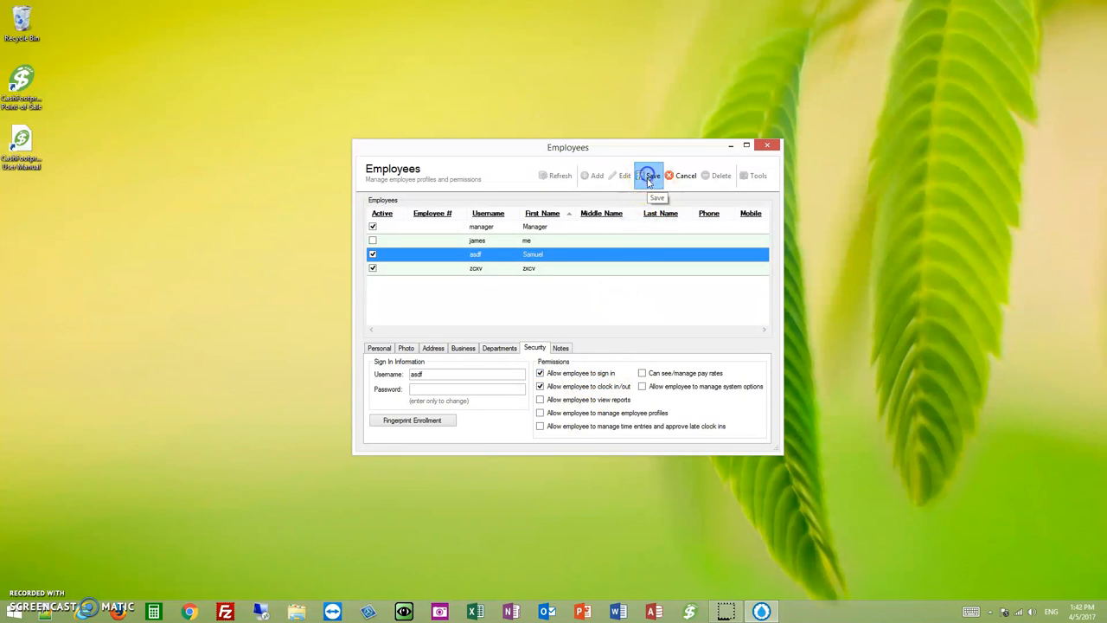
{"action": "left_click", "coordinate": [649, 174]}
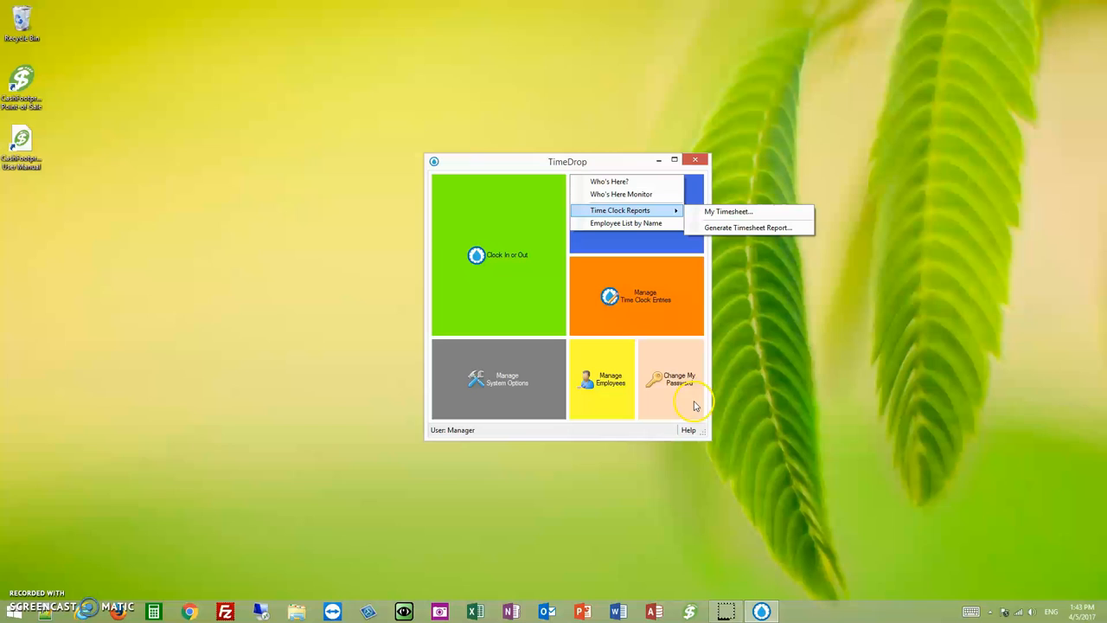
{"action": "mouse_move", "coordinate": [675, 384]}
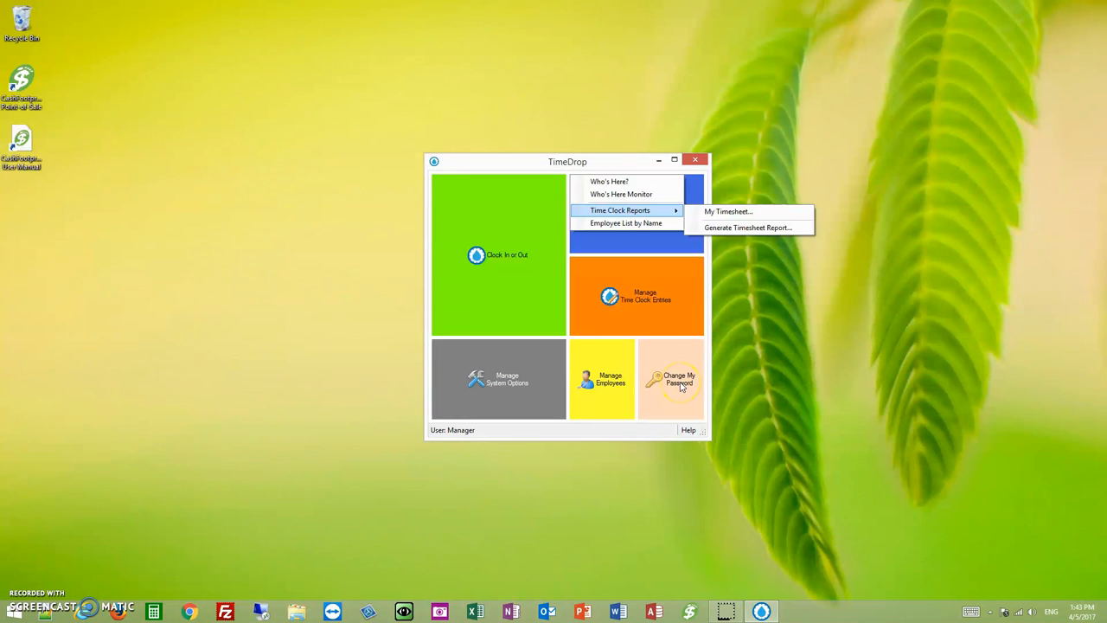
{"action": "mouse_move", "coordinate": [671, 336]}
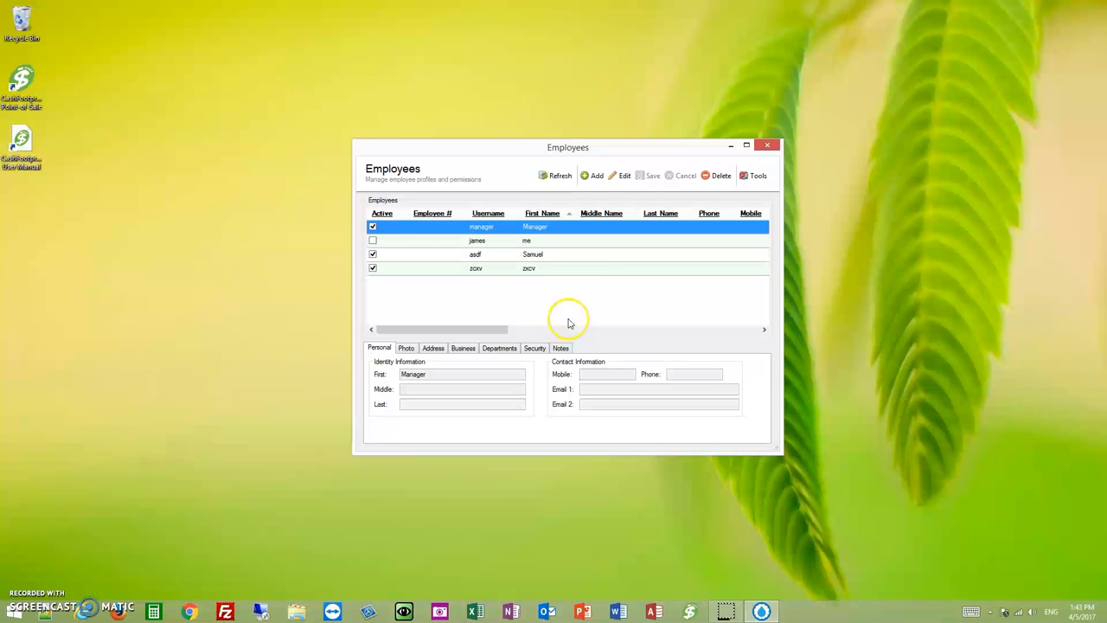
Allow Samuel to view reports, save, and close the Employees window.
{"action": "left_click", "coordinate": [534, 348]}
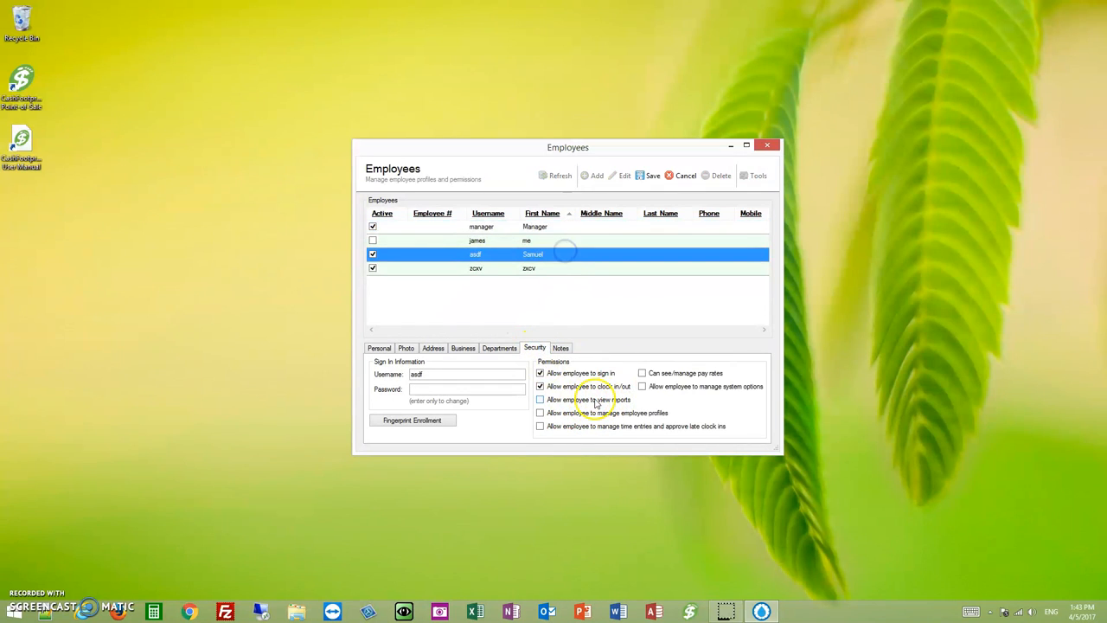
{"action": "left_click", "coordinate": [540, 398]}
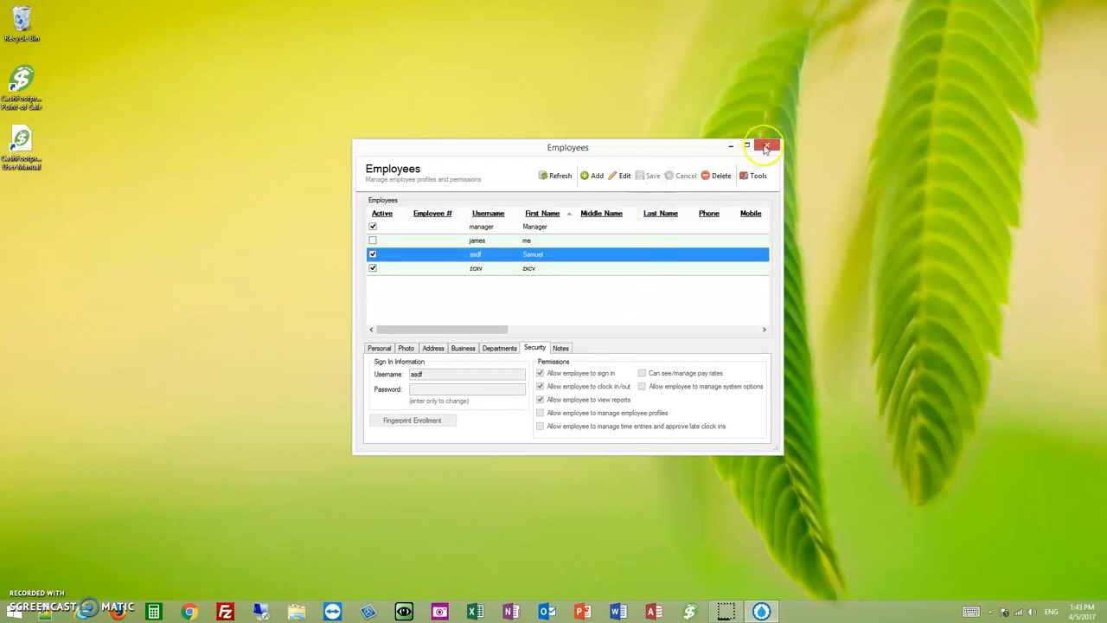
{"action": "left_click", "coordinate": [766, 146]}
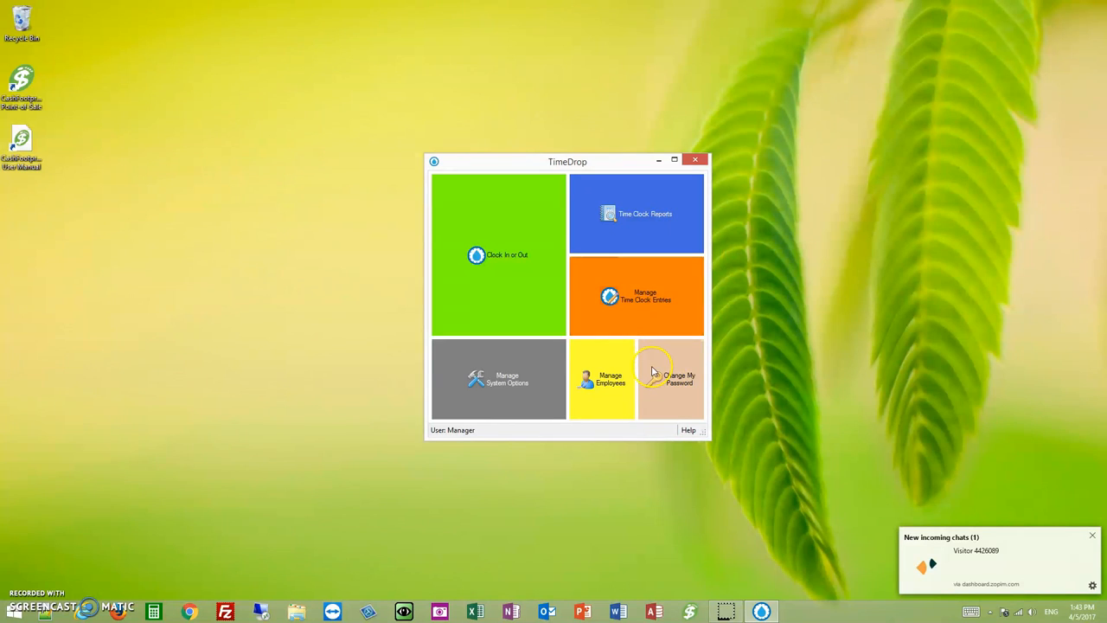
{"action": "mouse_move", "coordinate": [626, 285]}
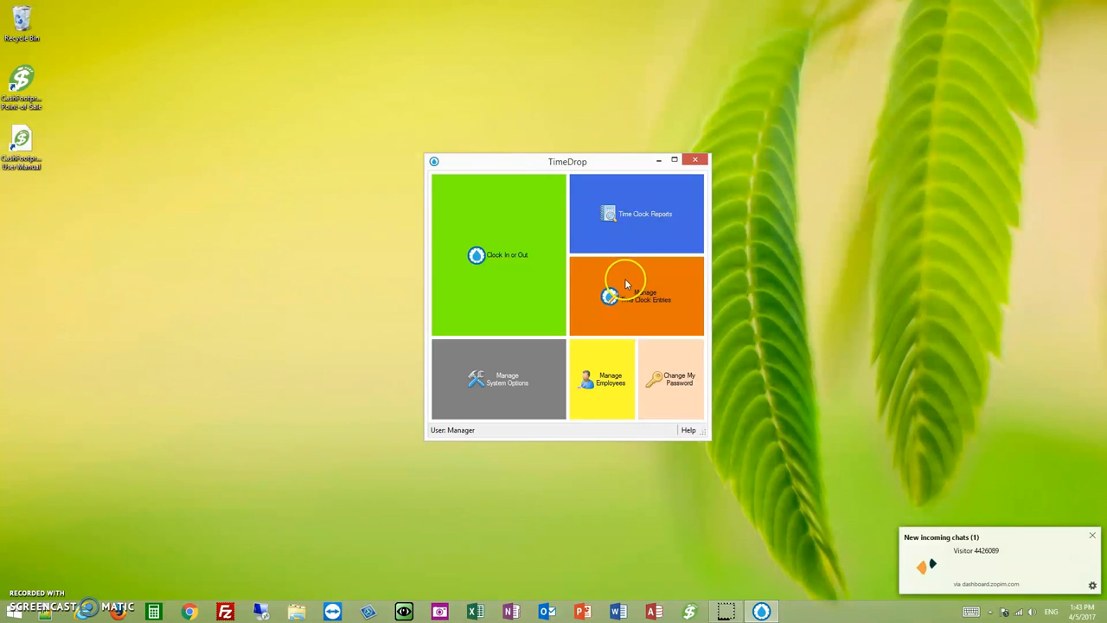
Check the Who's Here Monitor lists the employees, then reopen the employee records.
{"action": "left_click", "coordinate": [637, 214]}
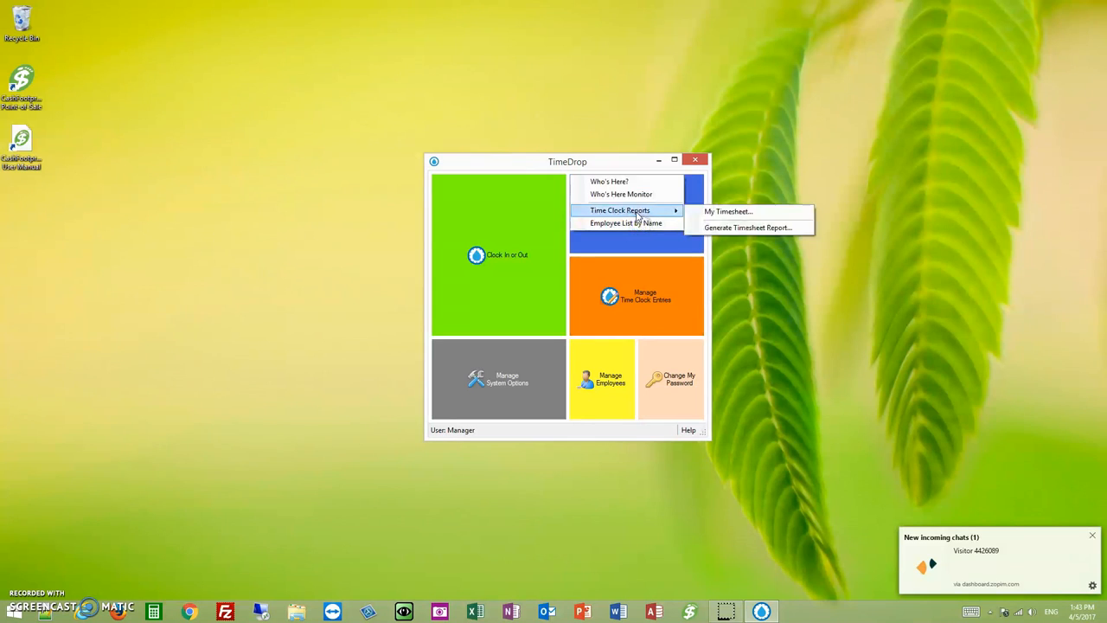
{"action": "left_click", "coordinate": [621, 194]}
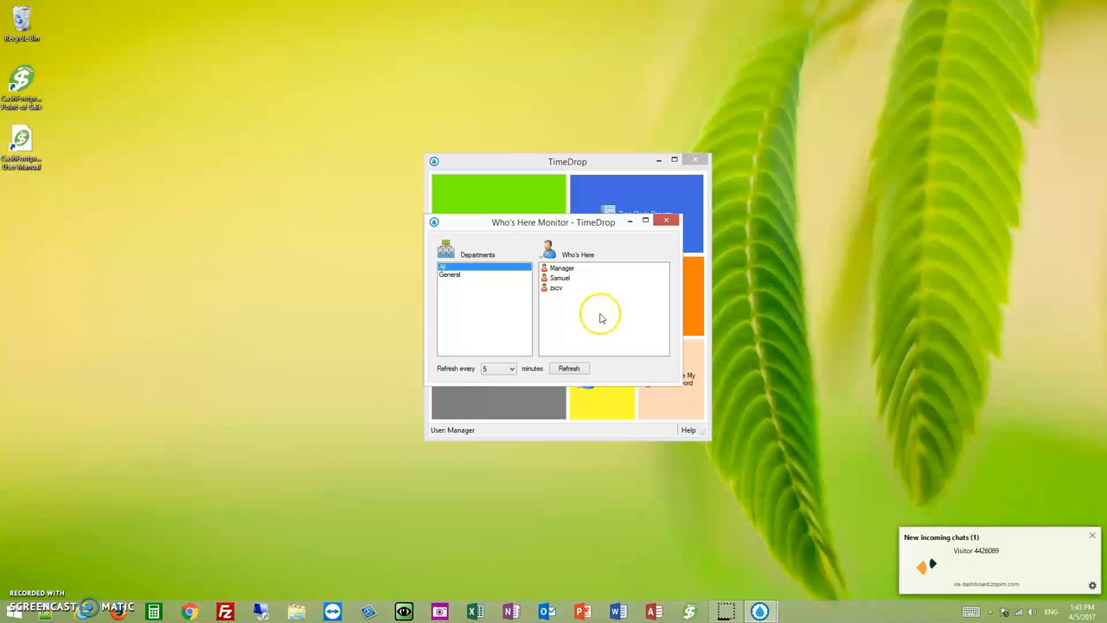
{"action": "left_click", "coordinate": [450, 273]}
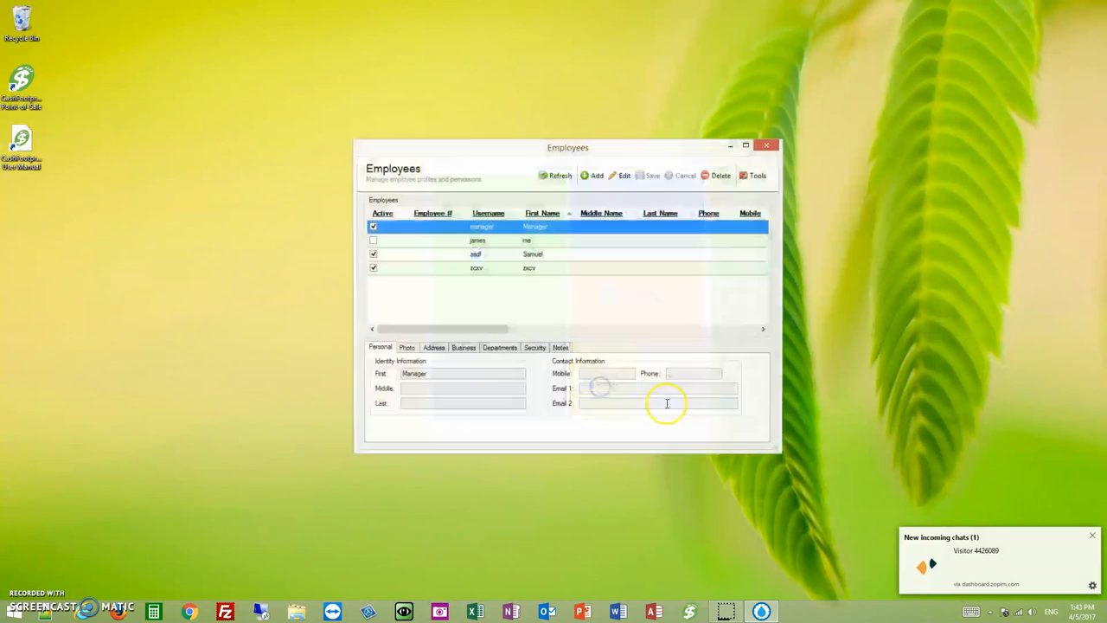
Uncheck Is Owner for General on the Manager, save, and view the now-empty Who's Here monitor.
{"action": "left_click", "coordinate": [498, 346]}
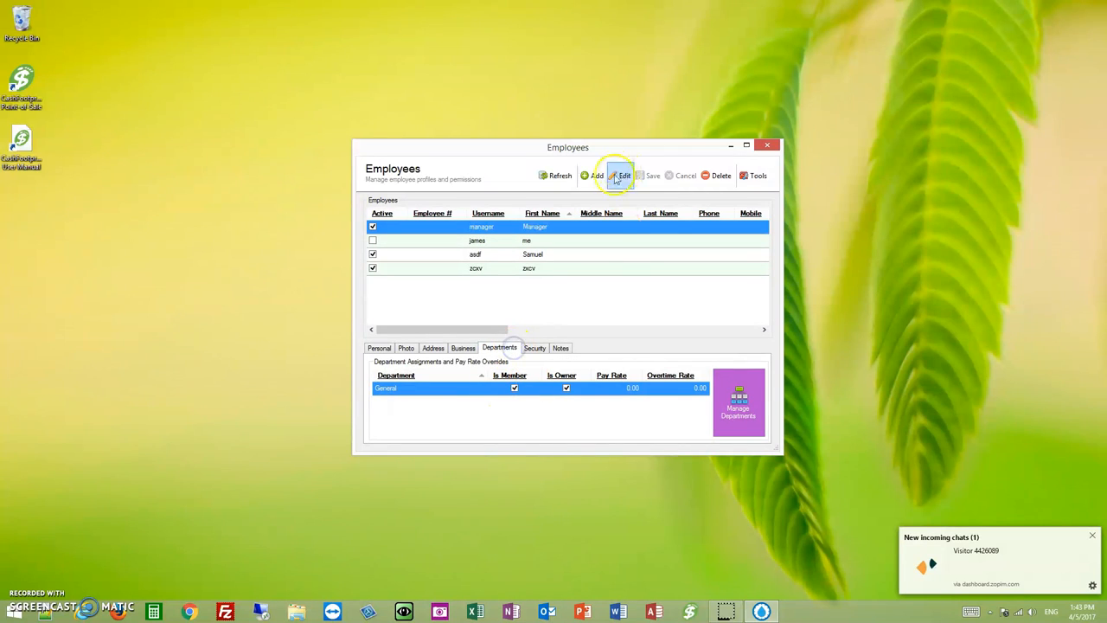
{"action": "left_click", "coordinate": [621, 177]}
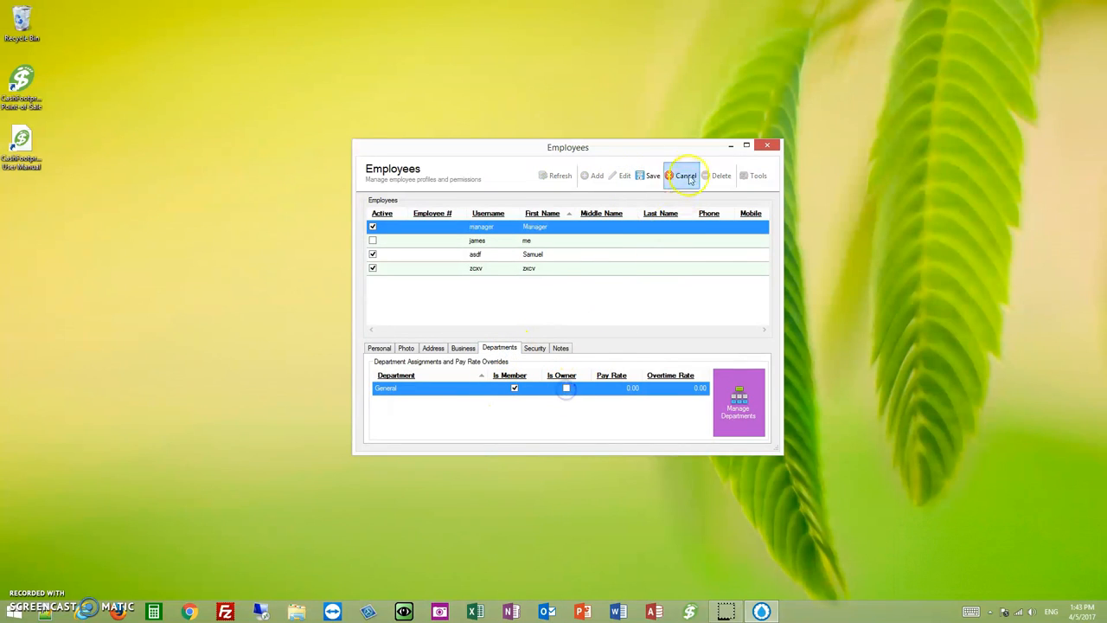
{"action": "left_click", "coordinate": [682, 177]}
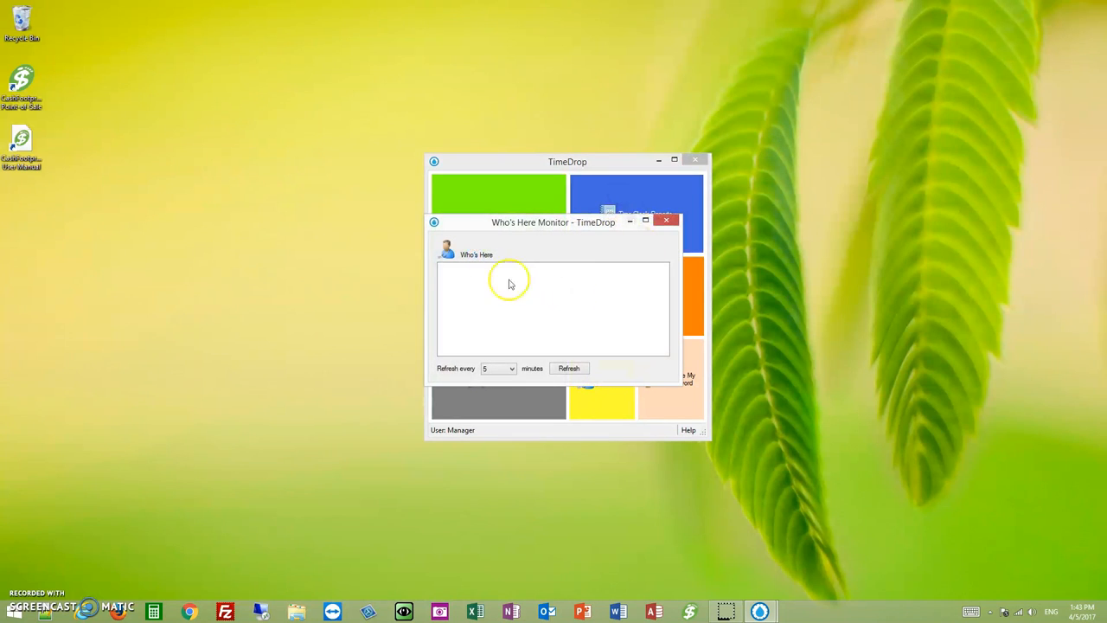
{"action": "mouse_move", "coordinate": [654, 322]}
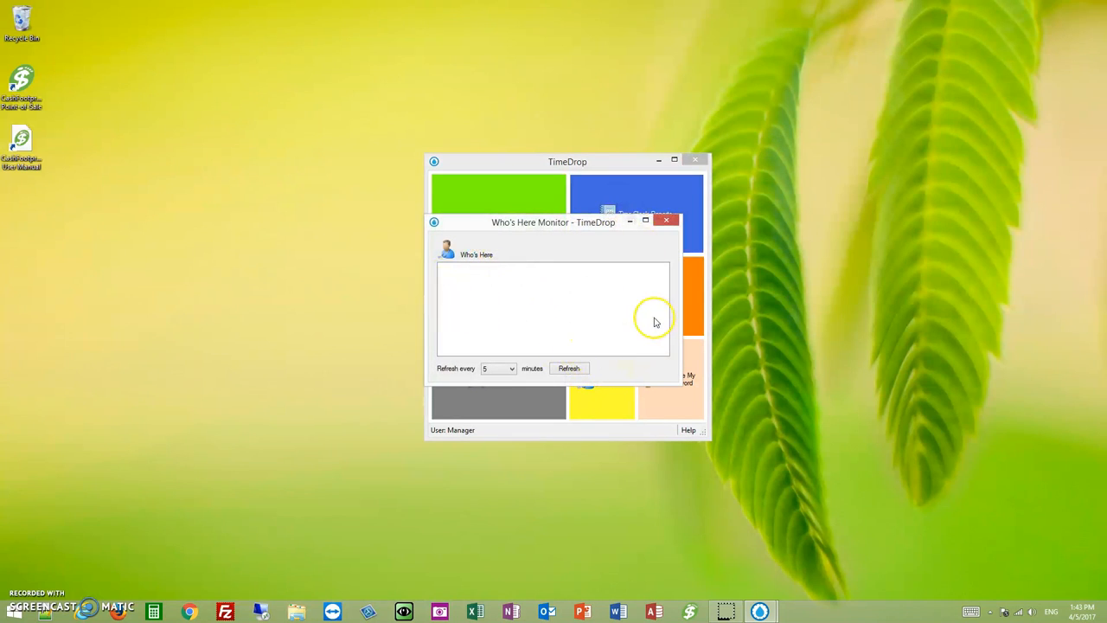
{"action": "mouse_move", "coordinate": [654, 301]}
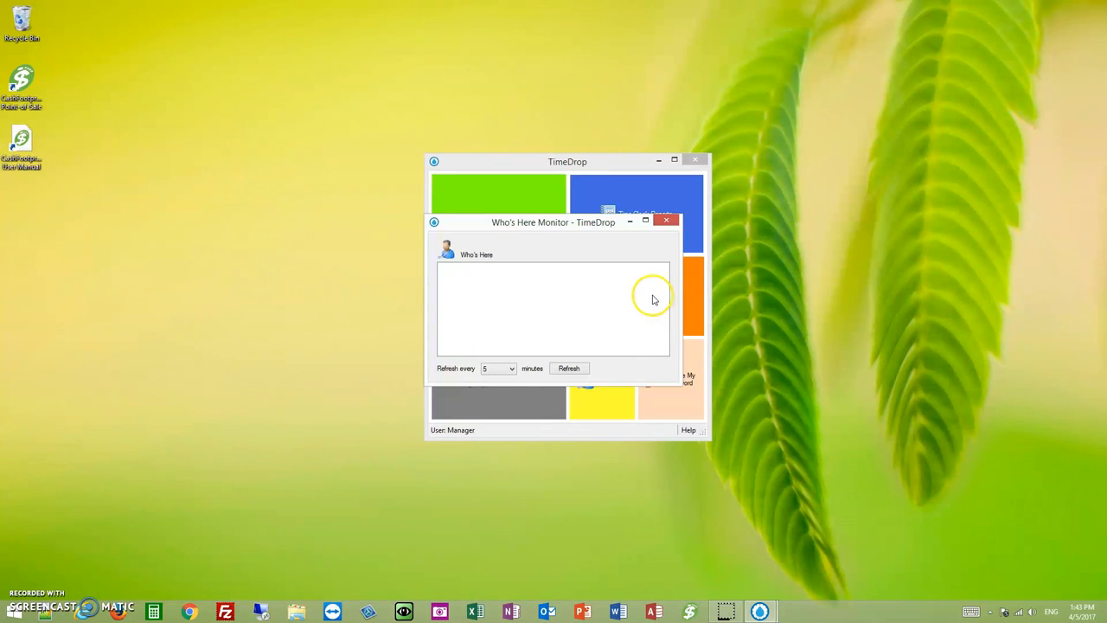
{"action": "left_click", "coordinate": [666, 220]}
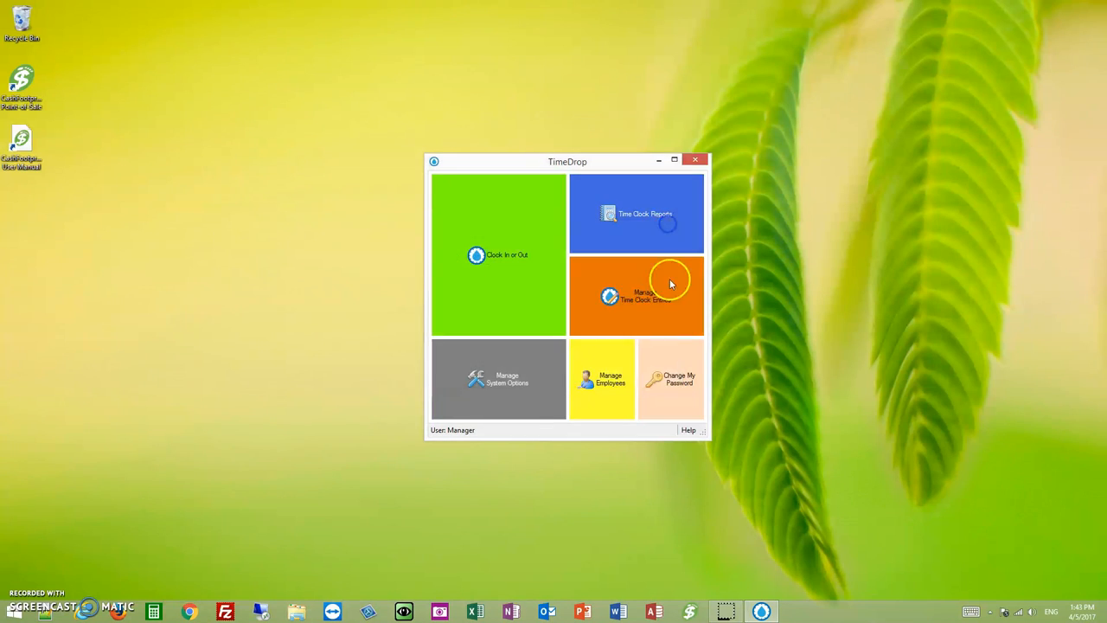
In Manage Employees, re-check Is Owner for General on the Manager and save.
{"action": "left_click", "coordinate": [602, 379]}
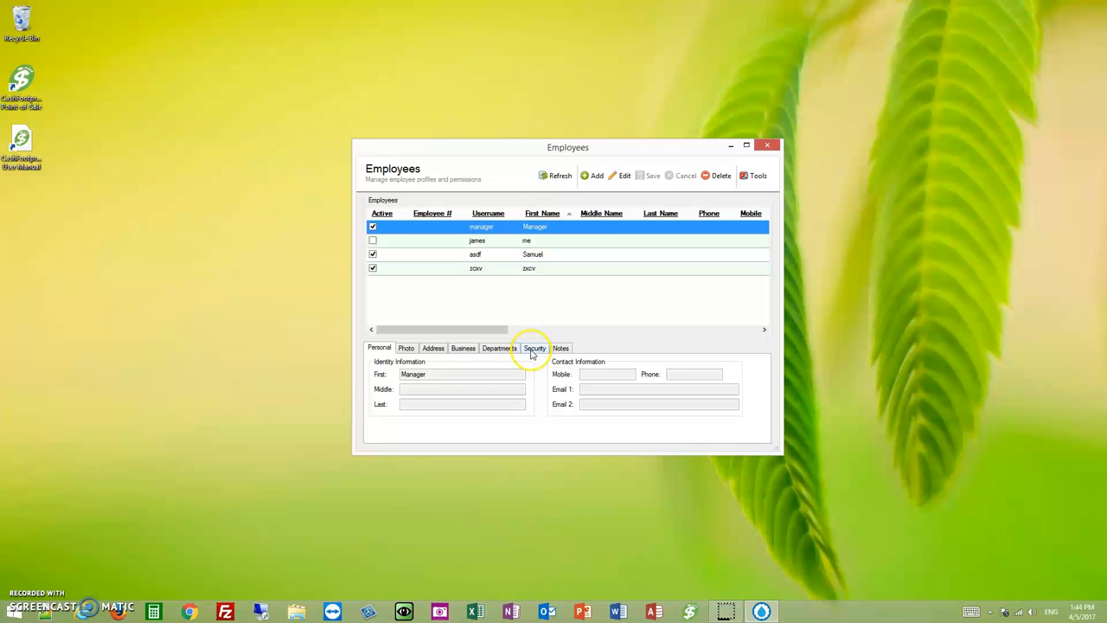
{"action": "left_click", "coordinate": [498, 348]}
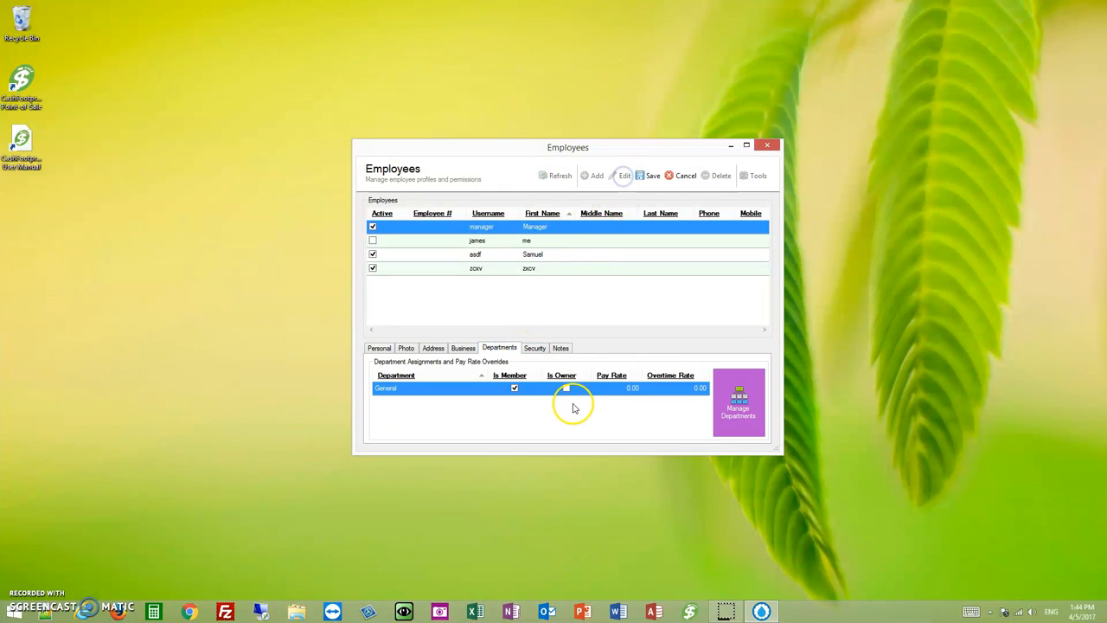
{"action": "left_click", "coordinate": [568, 387]}
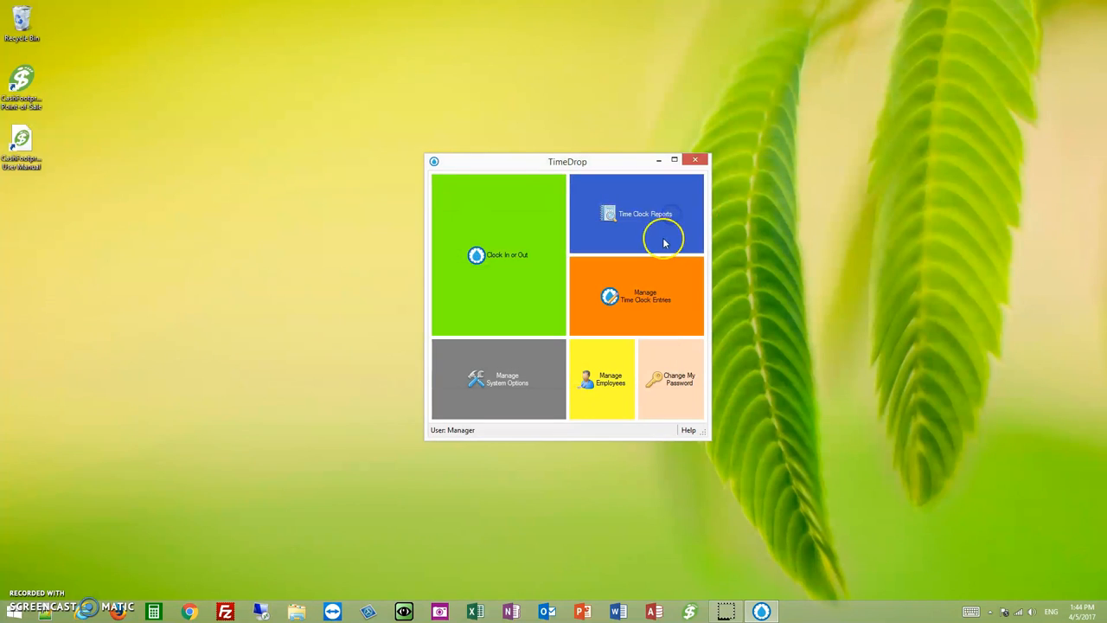
{"action": "left_click", "coordinate": [637, 215]}
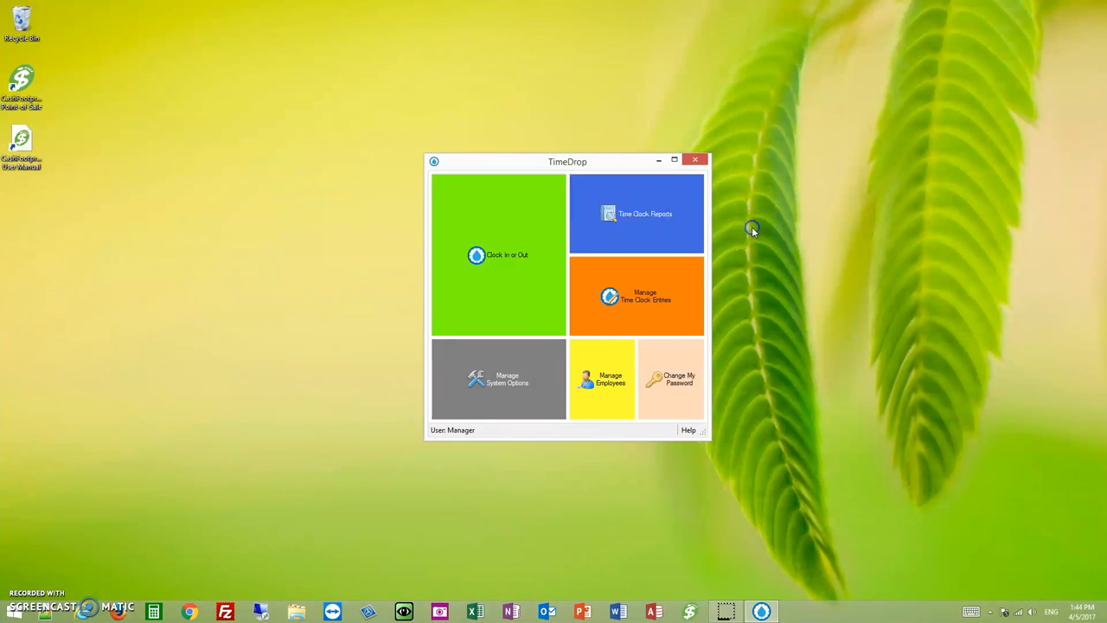
{"action": "left_click", "coordinate": [637, 214]}
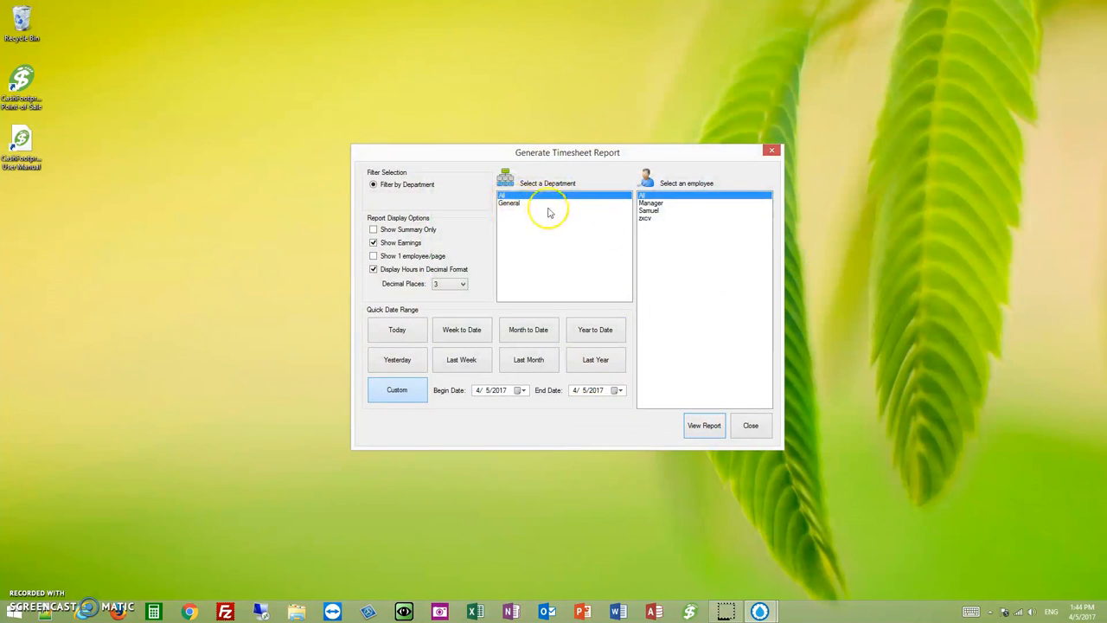
{"action": "mouse_move", "coordinate": [553, 263]}
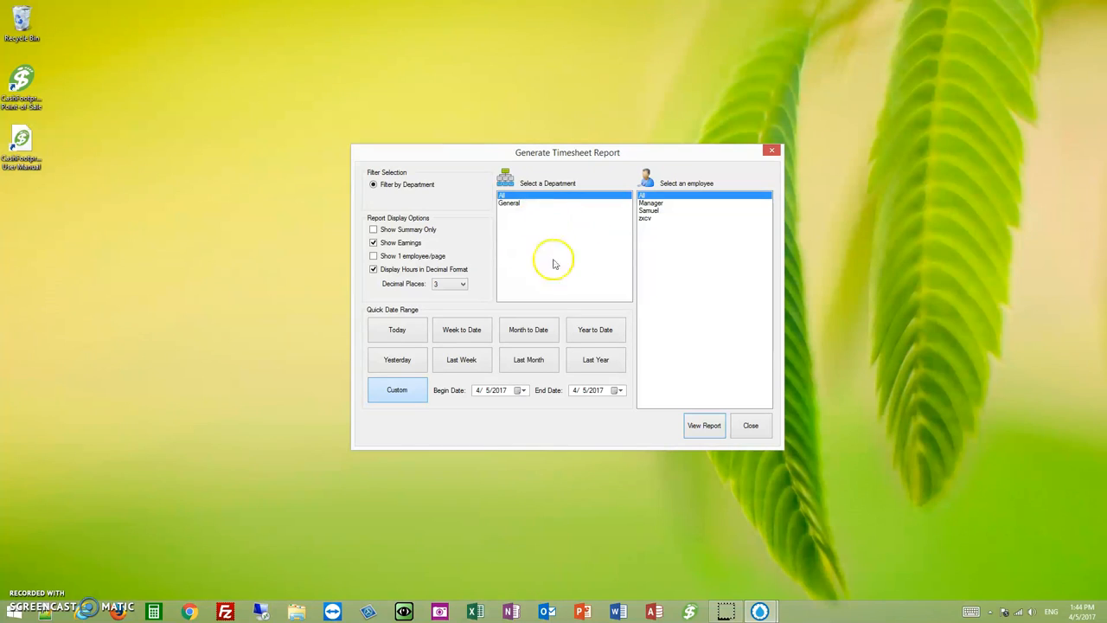
{"action": "mouse_move", "coordinate": [557, 267]}
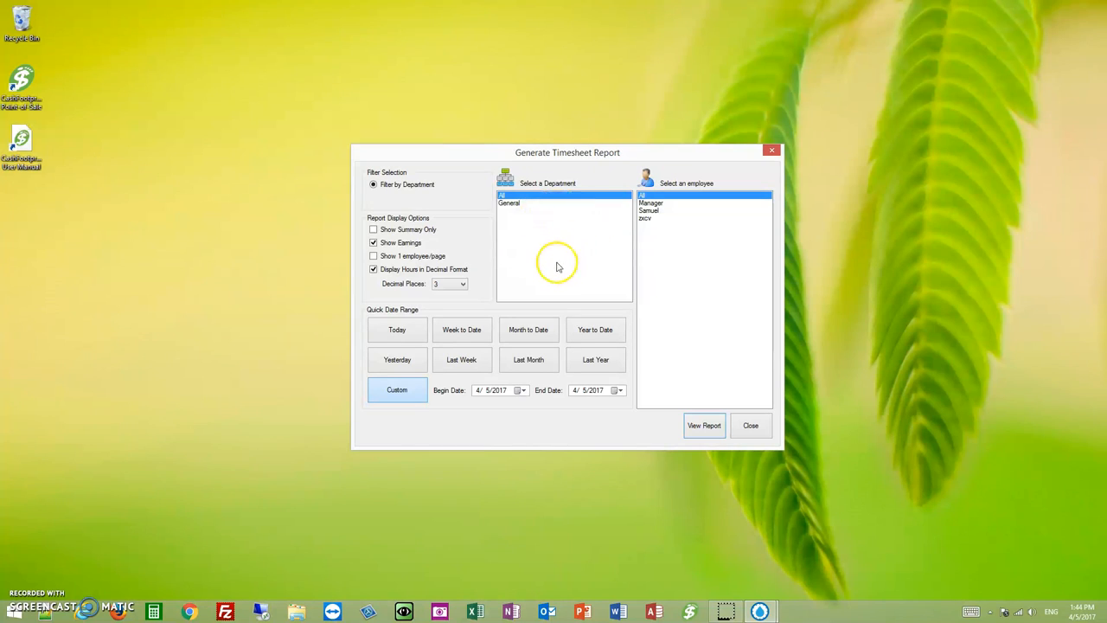
{"action": "mouse_move", "coordinate": [740, 165]}
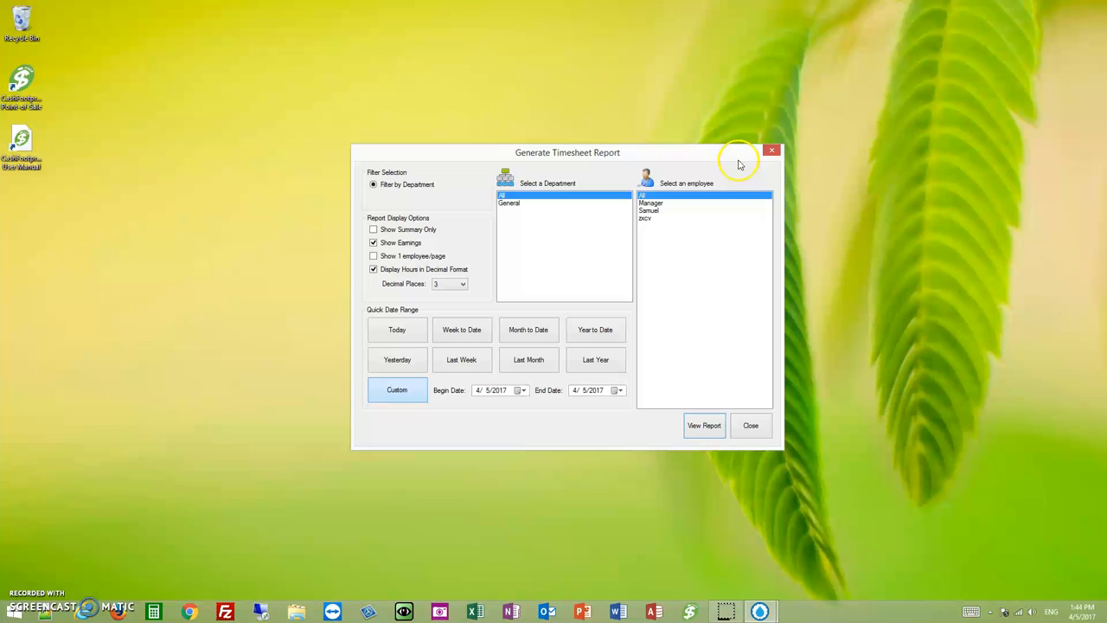
{"action": "left_click", "coordinate": [751, 425]}
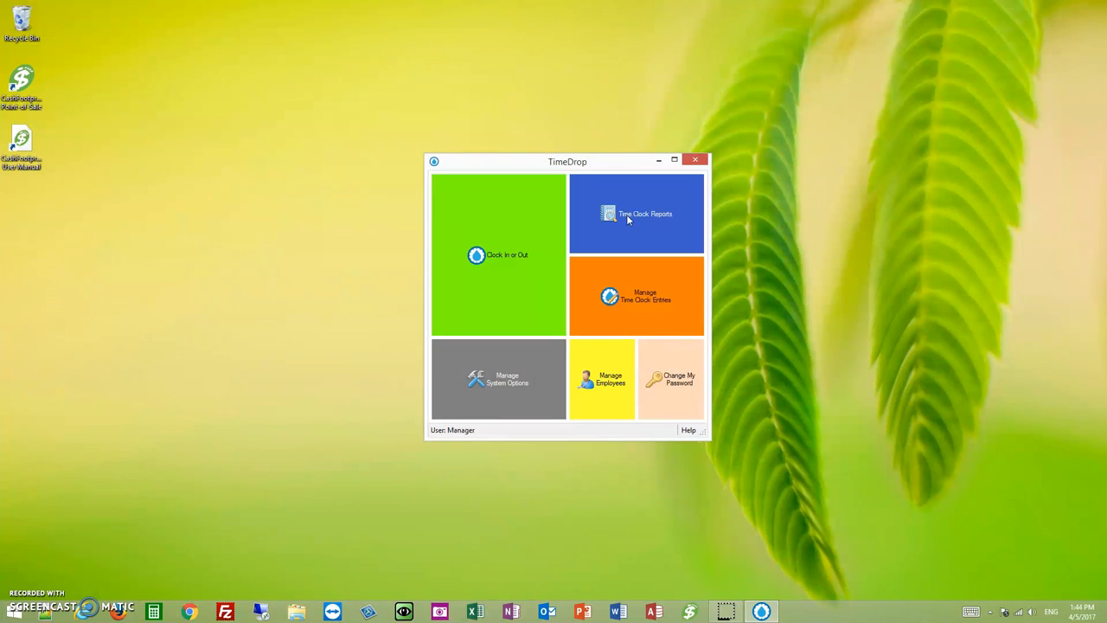
{"action": "mouse_move", "coordinate": [43, 536]}
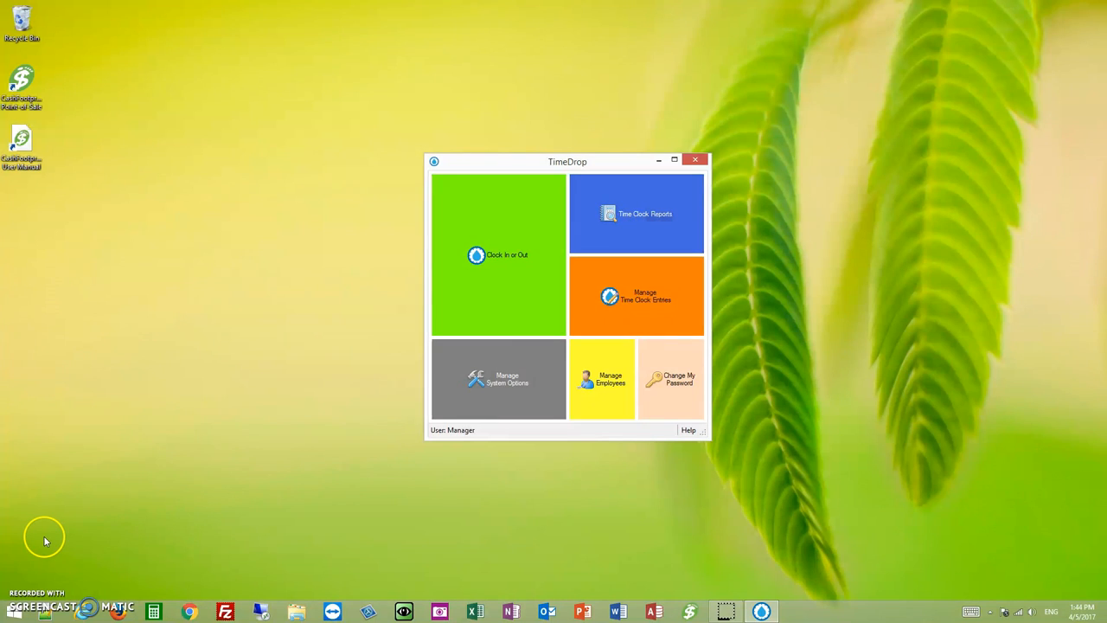
{"action": "mouse_move", "coordinate": [25, 582]}
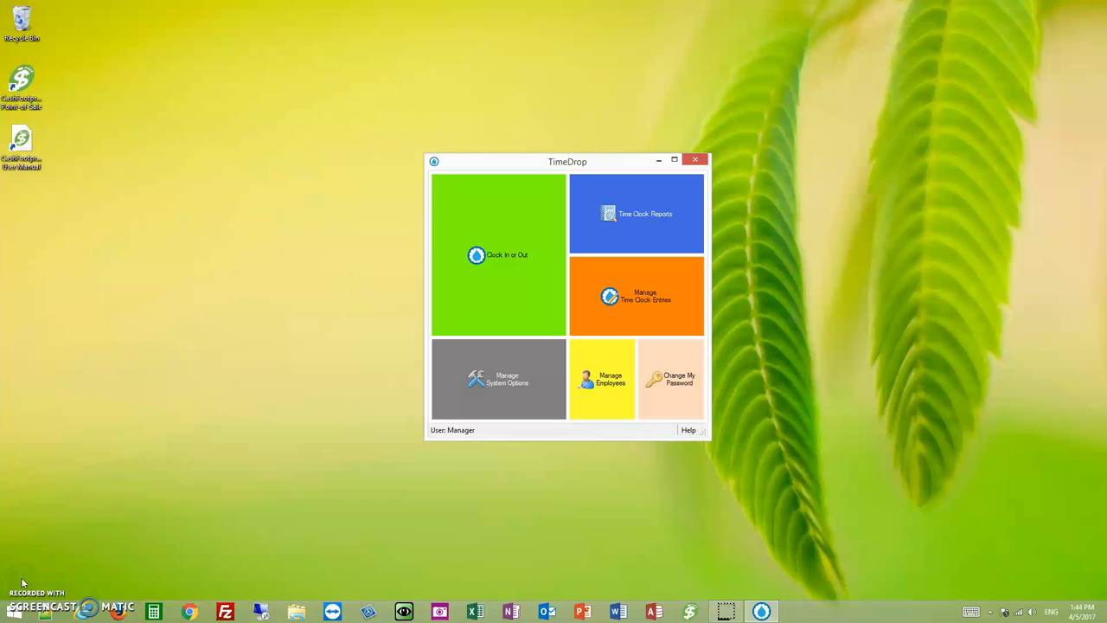